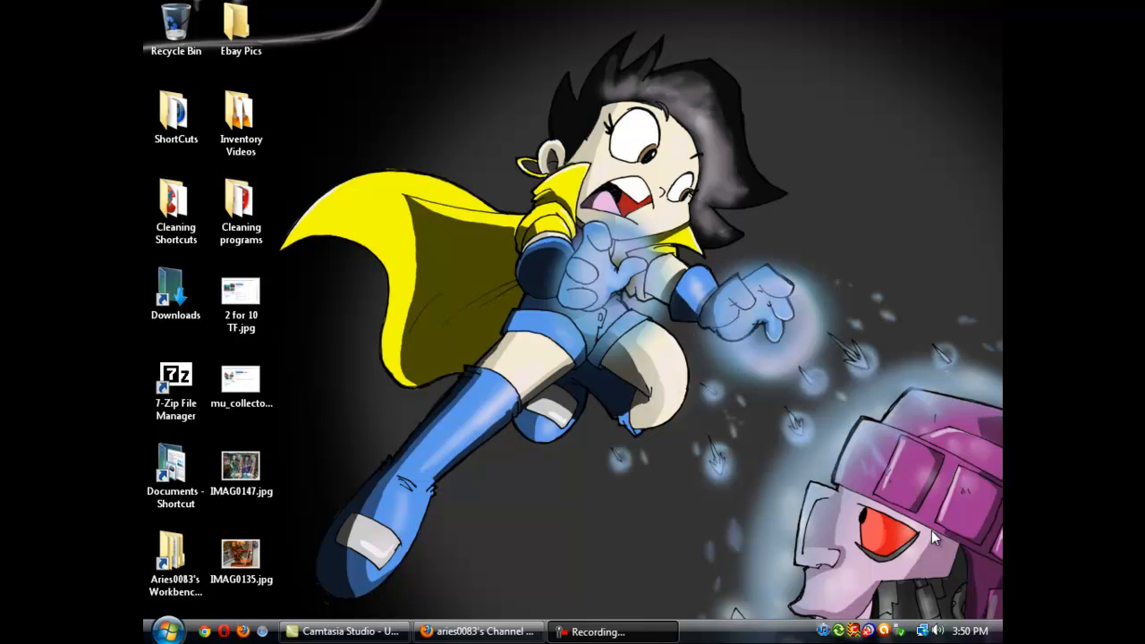
pyautogui.moveTo(948, 513)
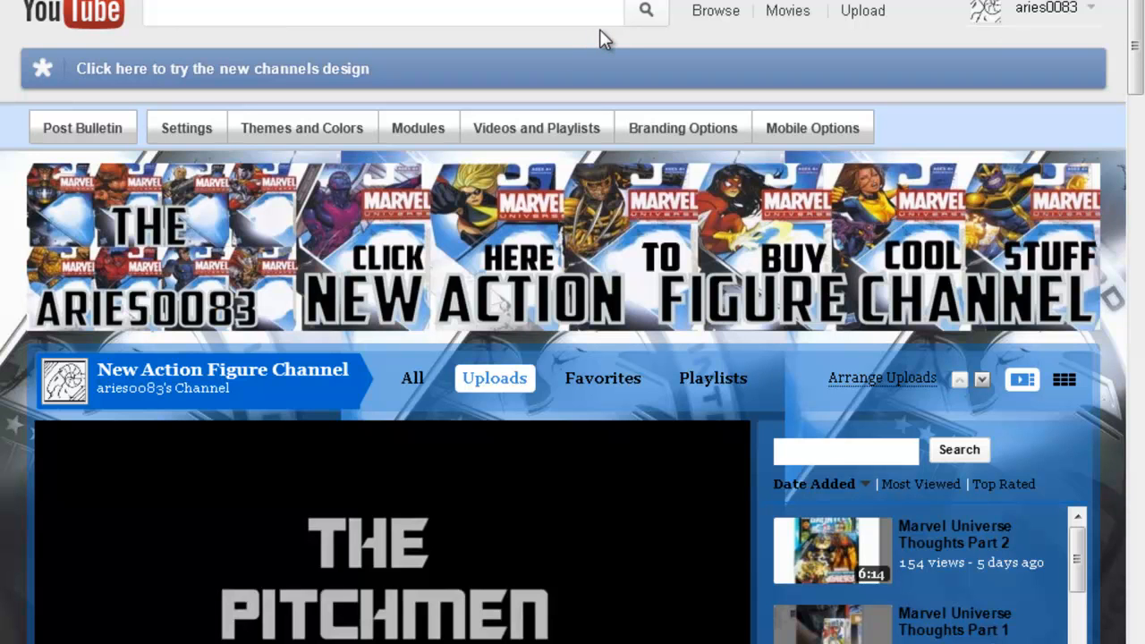
pyautogui.moveTo(1136, 67)
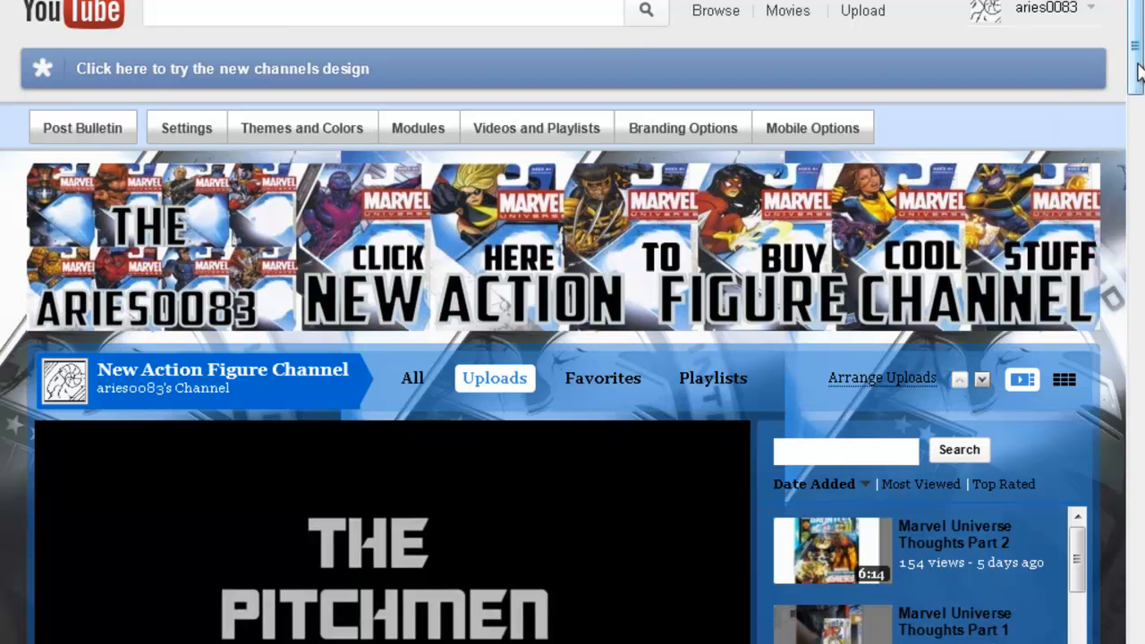
# Scroll past subscribers and channel comments, then back to the g.i. joe sigma 6 Moderator question.
pyautogui.scroll(-3)
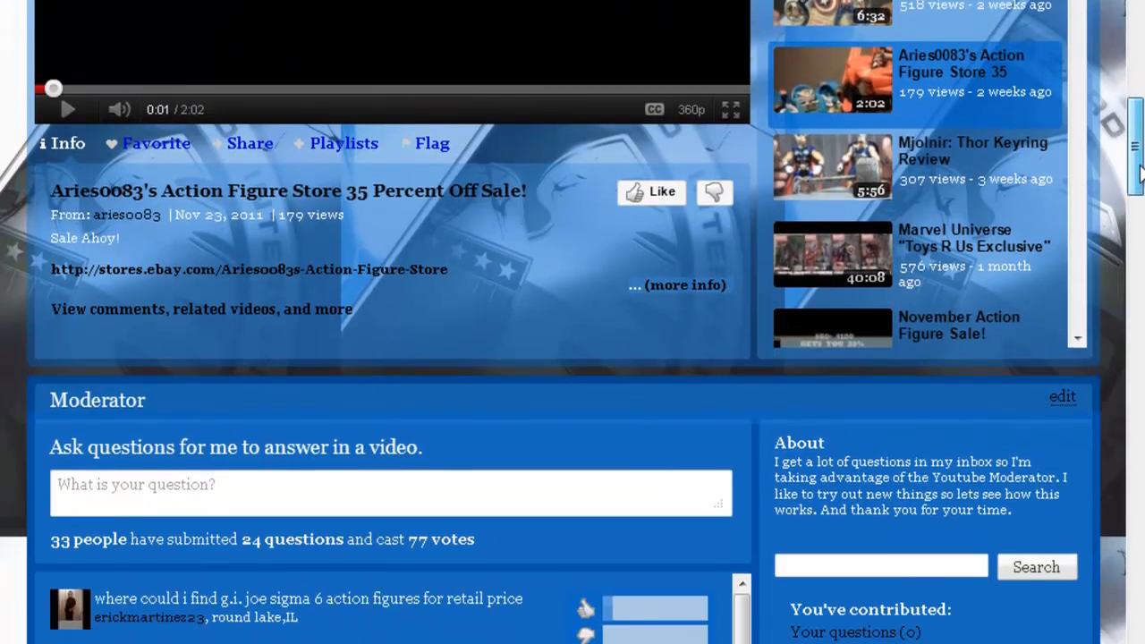
pyautogui.scroll(-3)
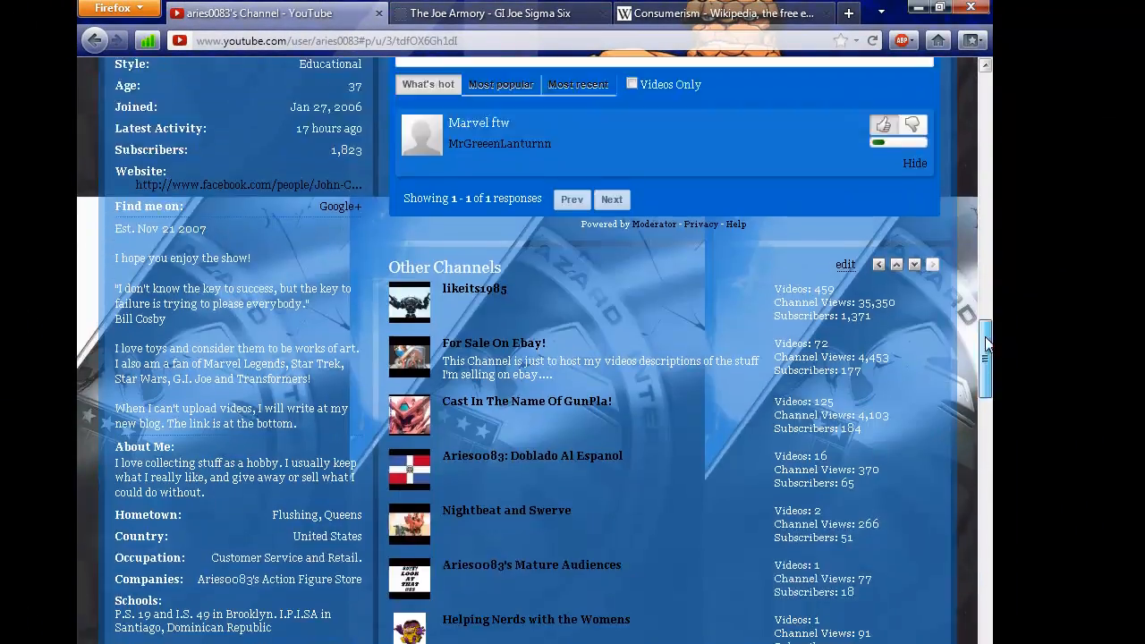
pyautogui.scroll(-3)
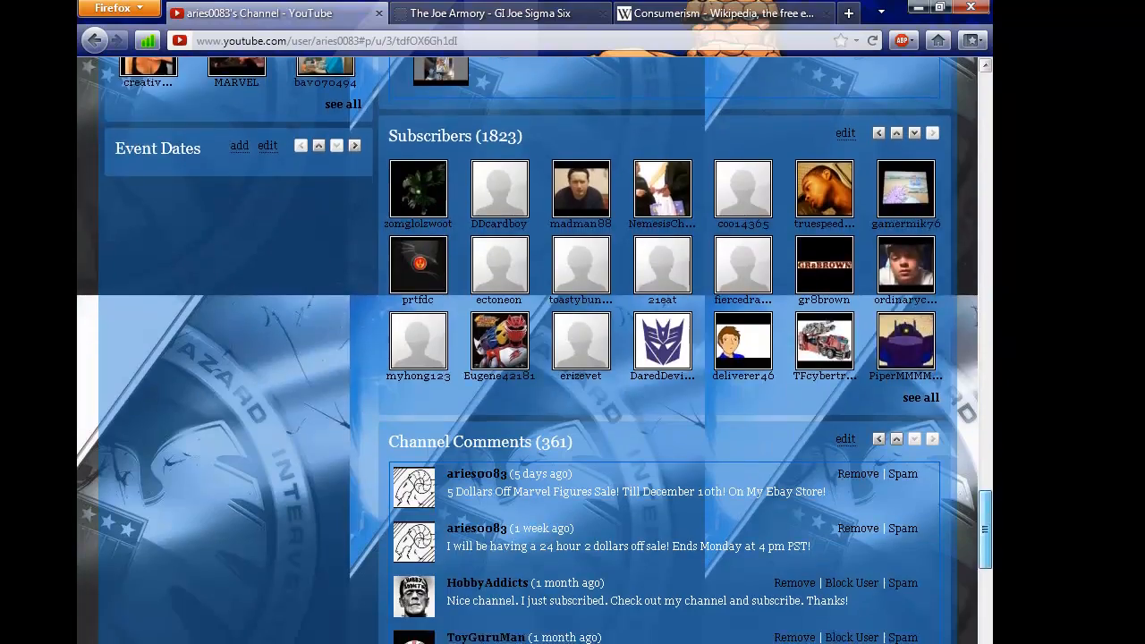
pyautogui.scroll(-3)
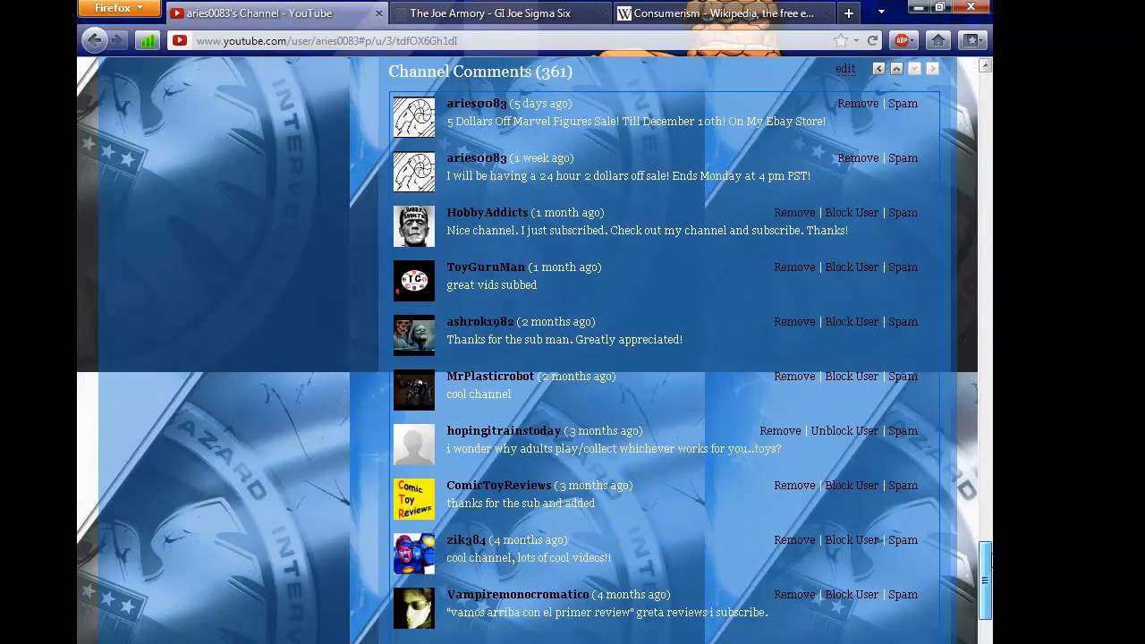
pyautogui.scroll(3)
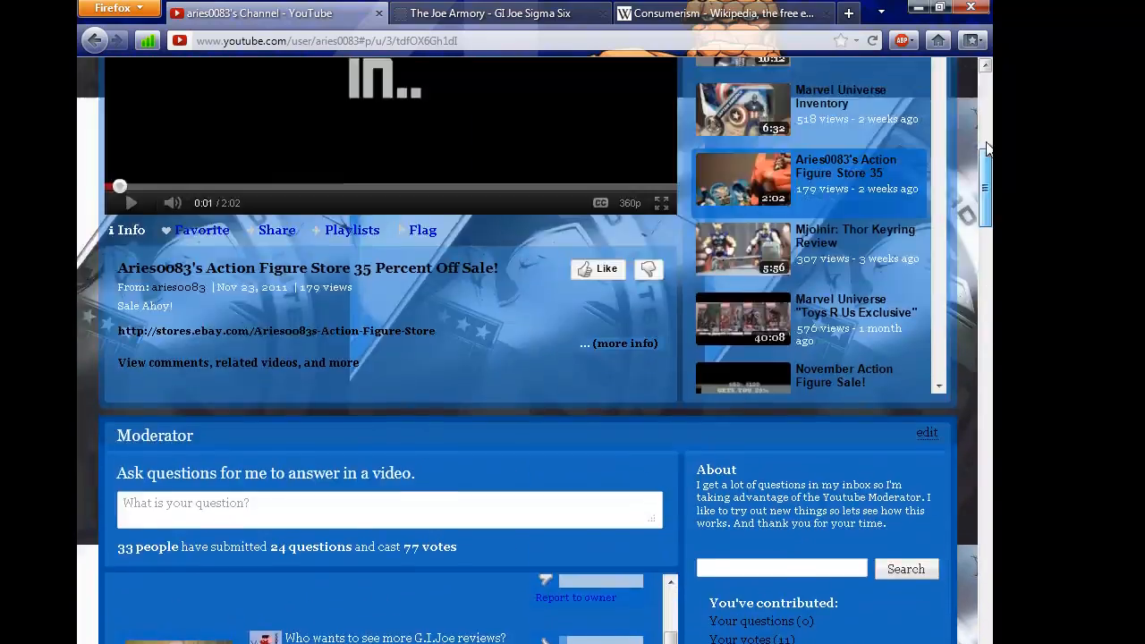
pyautogui.scroll(-3)
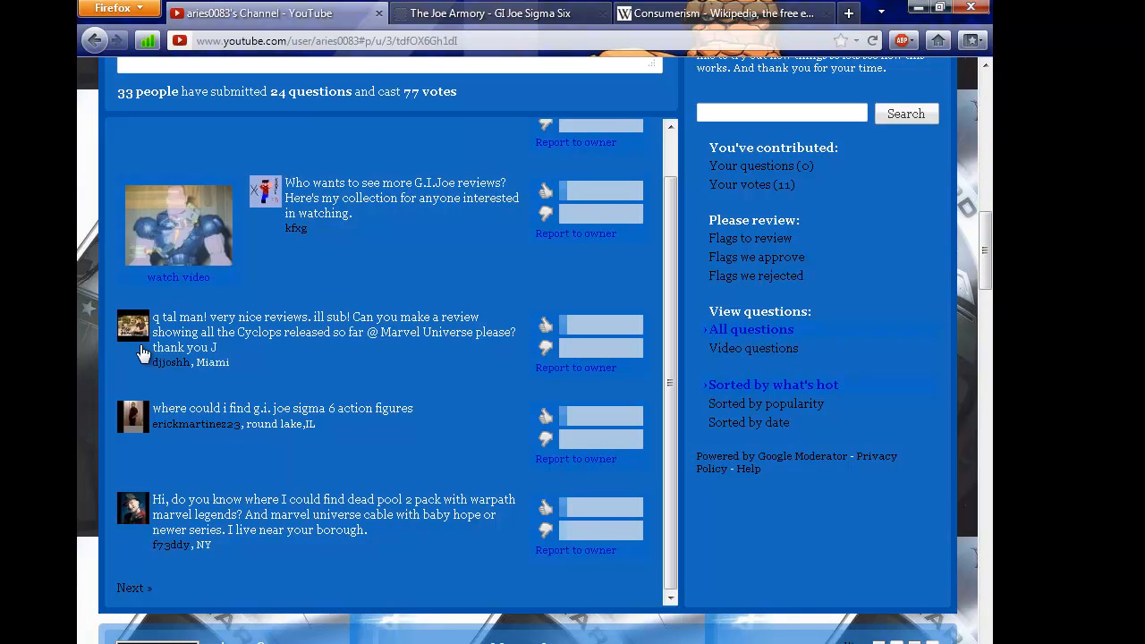
pyautogui.moveTo(662, 151)
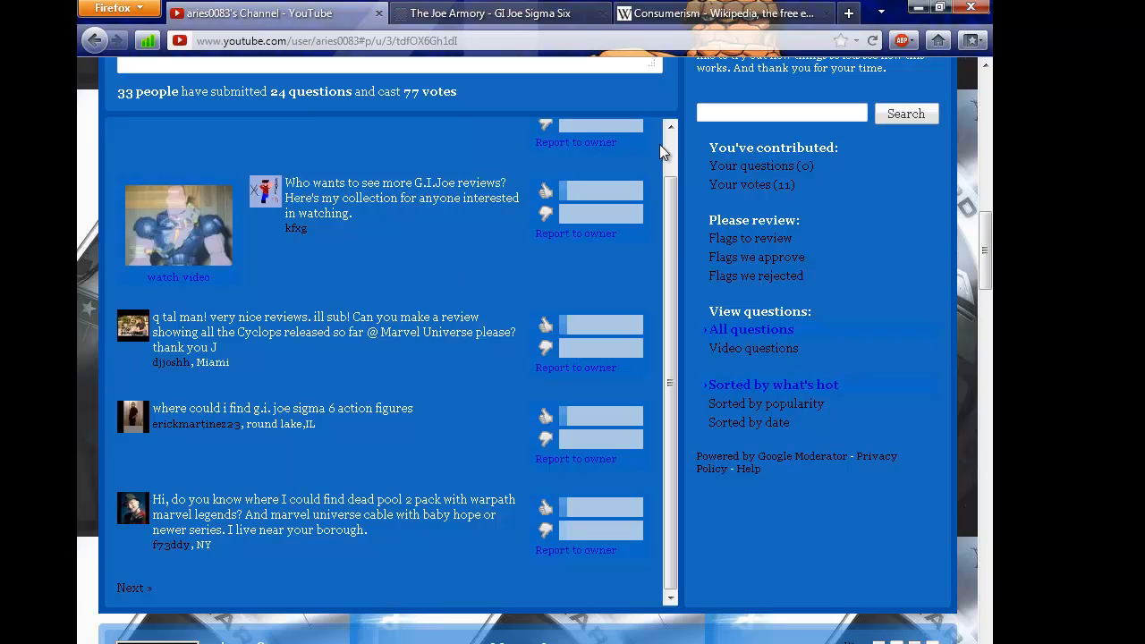
pyautogui.scroll(3)
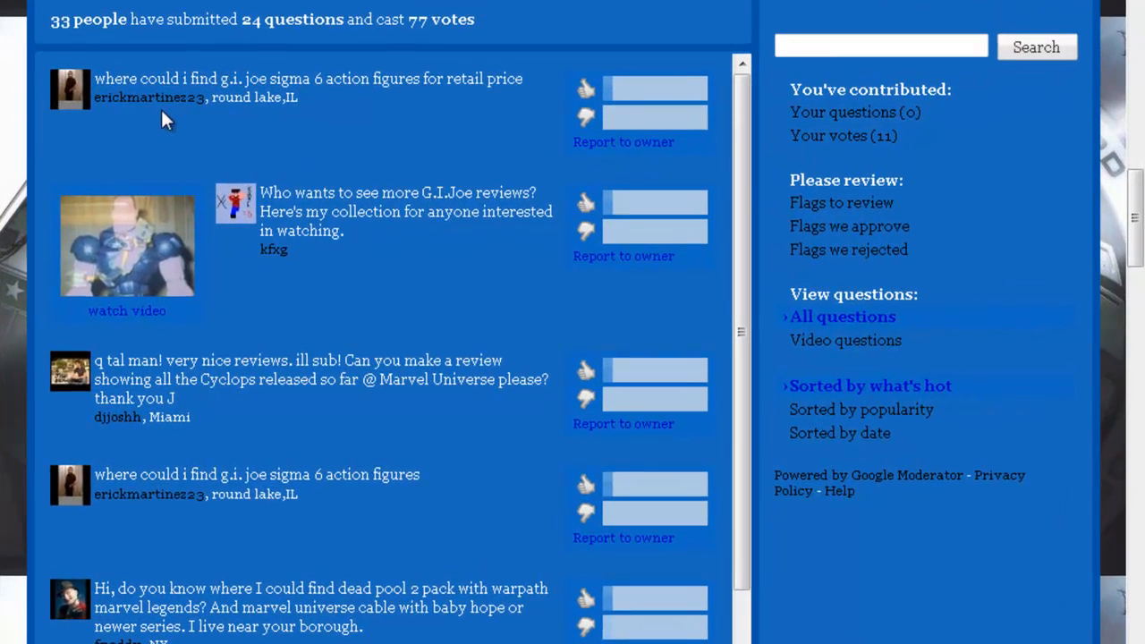
pyautogui.moveTo(249, 82)
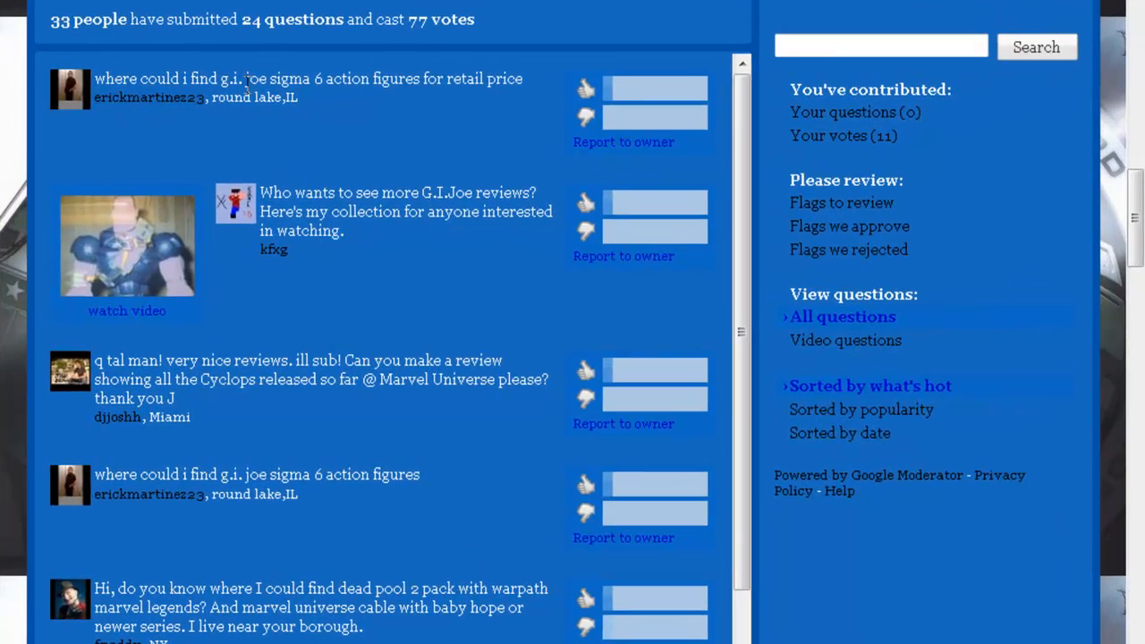
pyautogui.moveTo(514, 183)
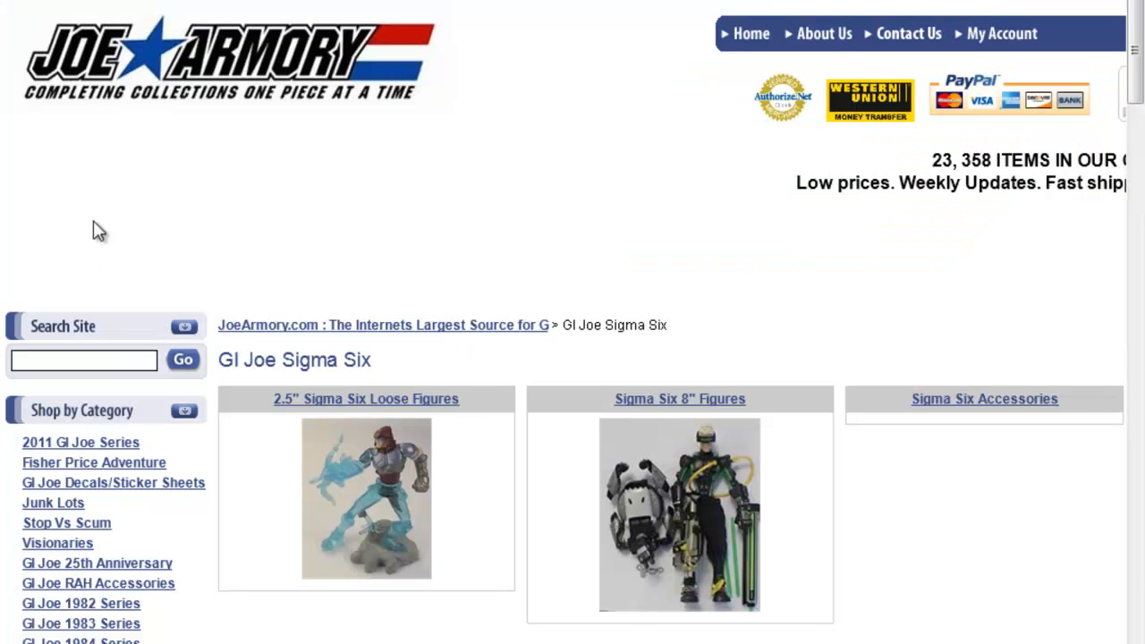
pyautogui.moveTo(758, 512)
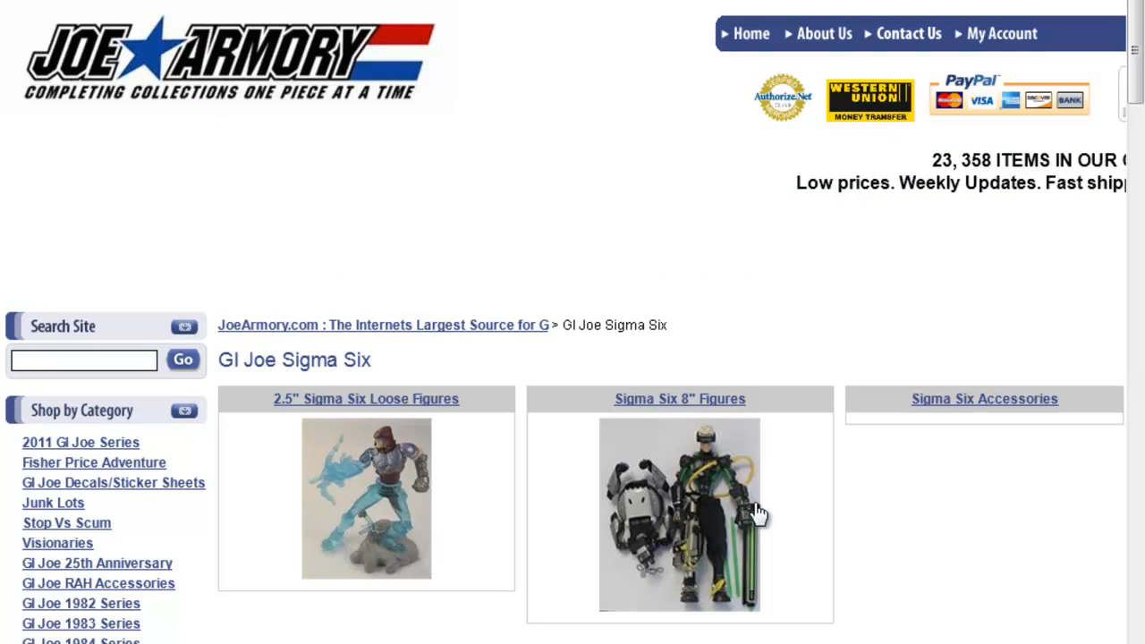
pyautogui.moveTo(371, 454)
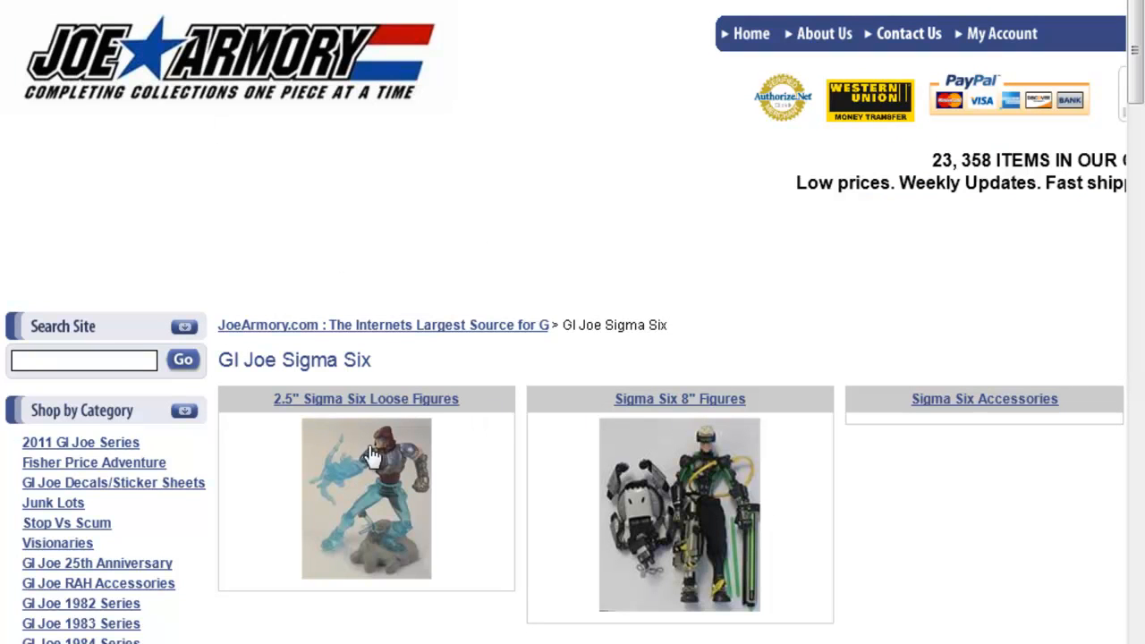
pyautogui.moveTo(725, 425)
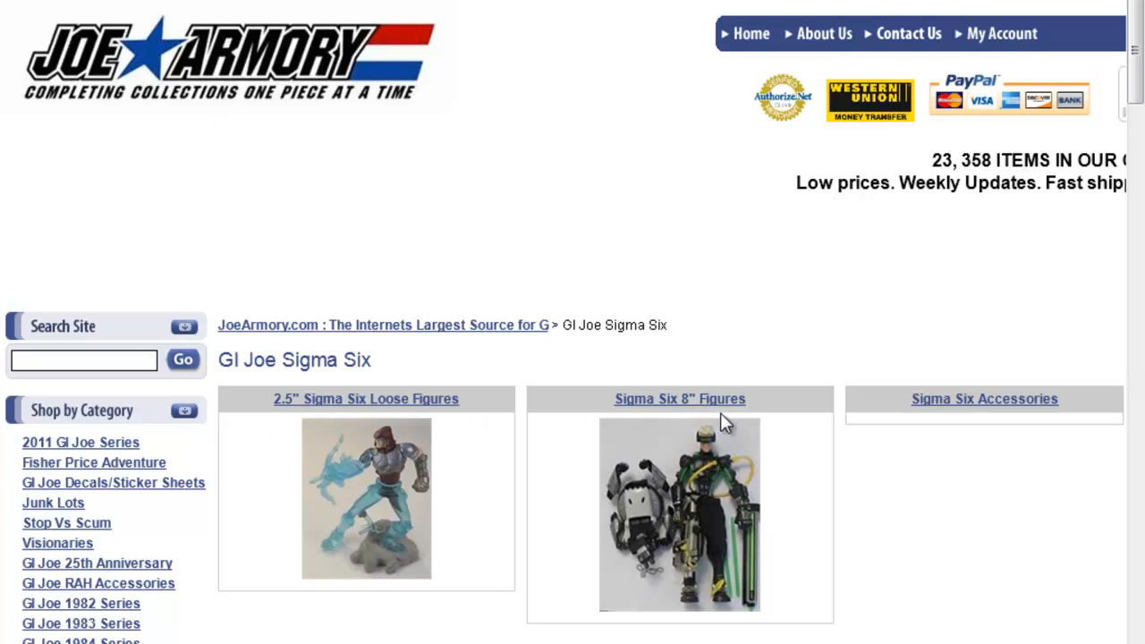
# Open JoeArmory's Sigma Six 8" Figures category and browse its five loose figures priced $5.49–$6.49.
pyautogui.click(680, 399)
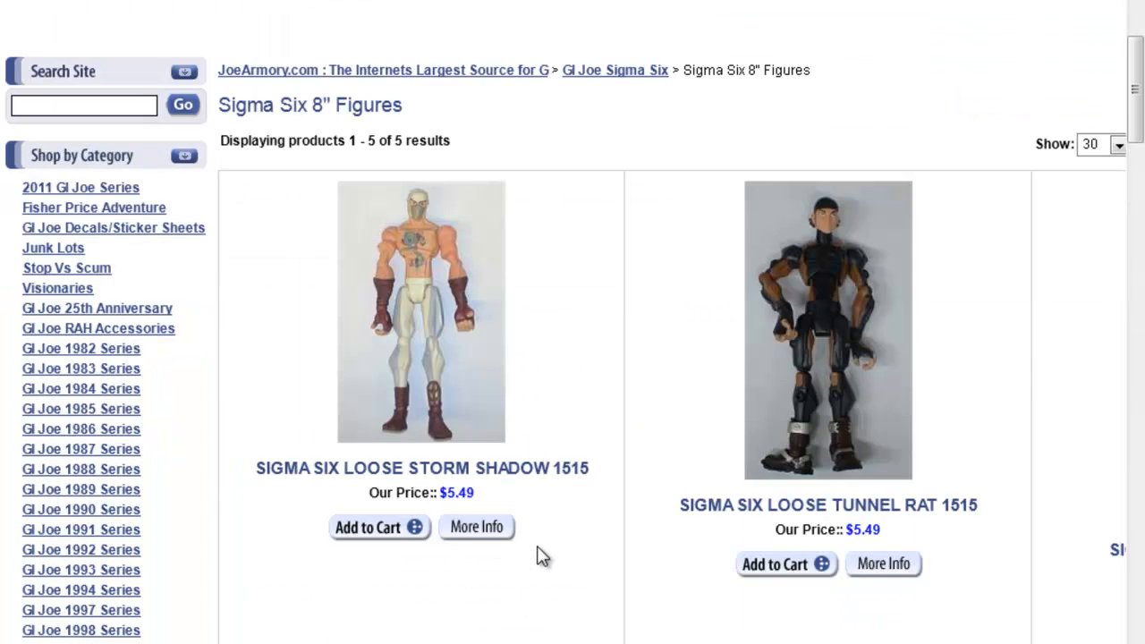
pyautogui.scroll(-3)
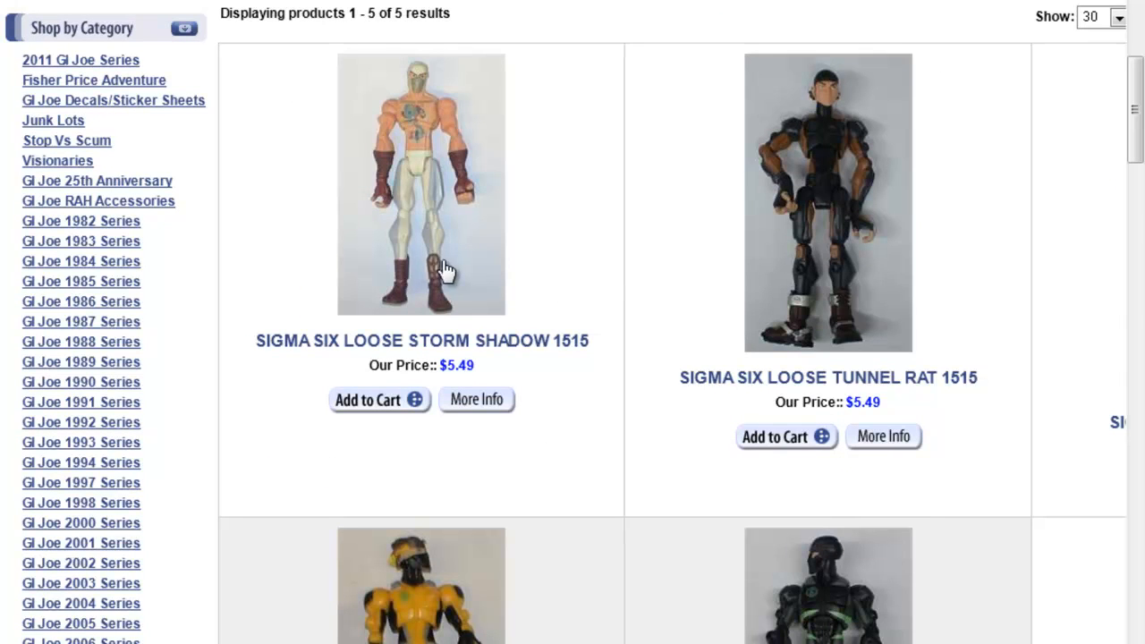
pyautogui.moveTo(879, 243)
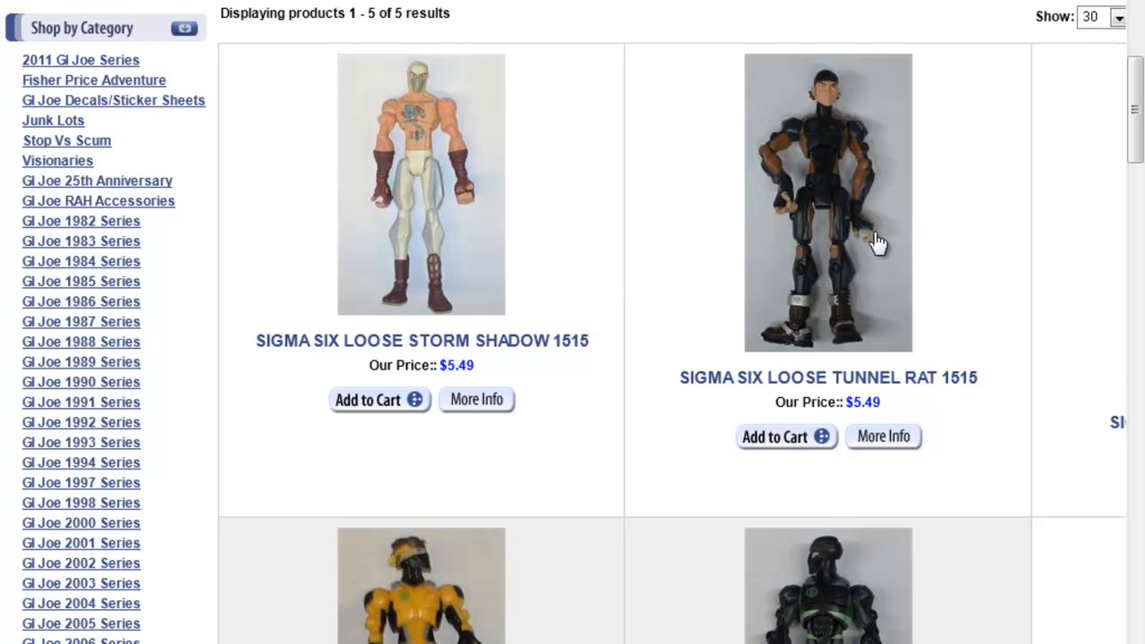
pyautogui.moveTo(878, 246)
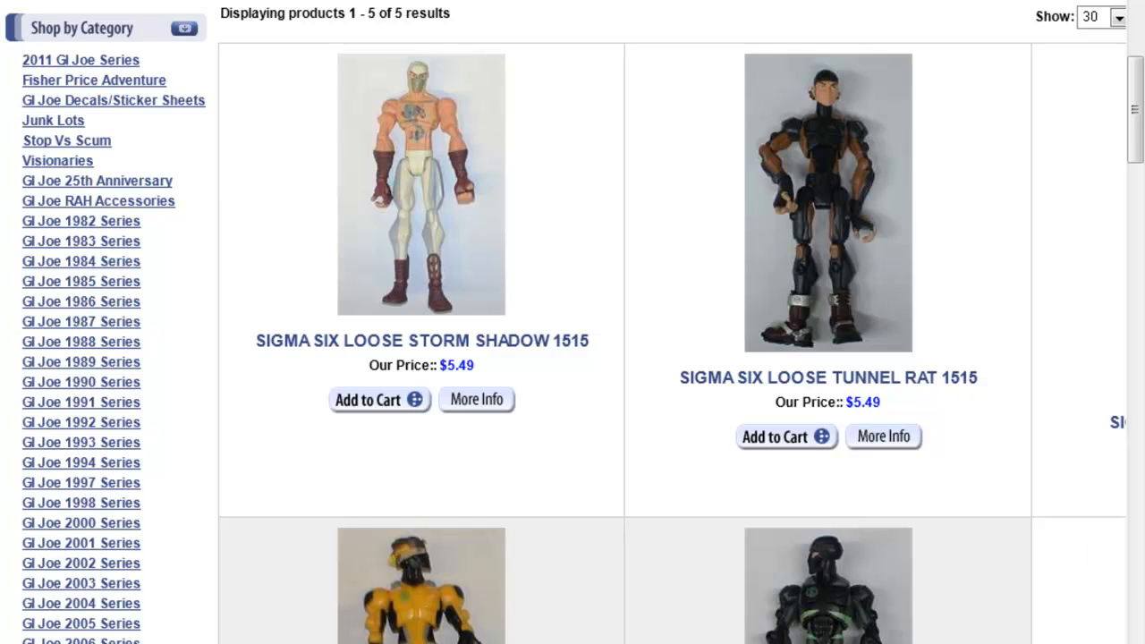
pyautogui.scroll(-3)
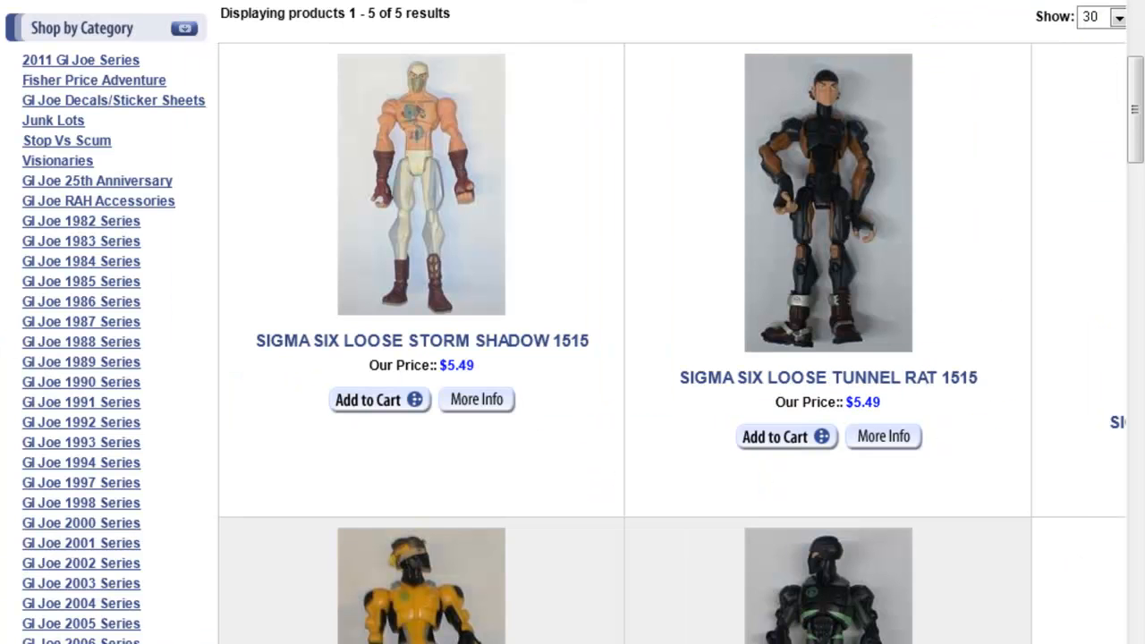
pyautogui.scroll(-3)
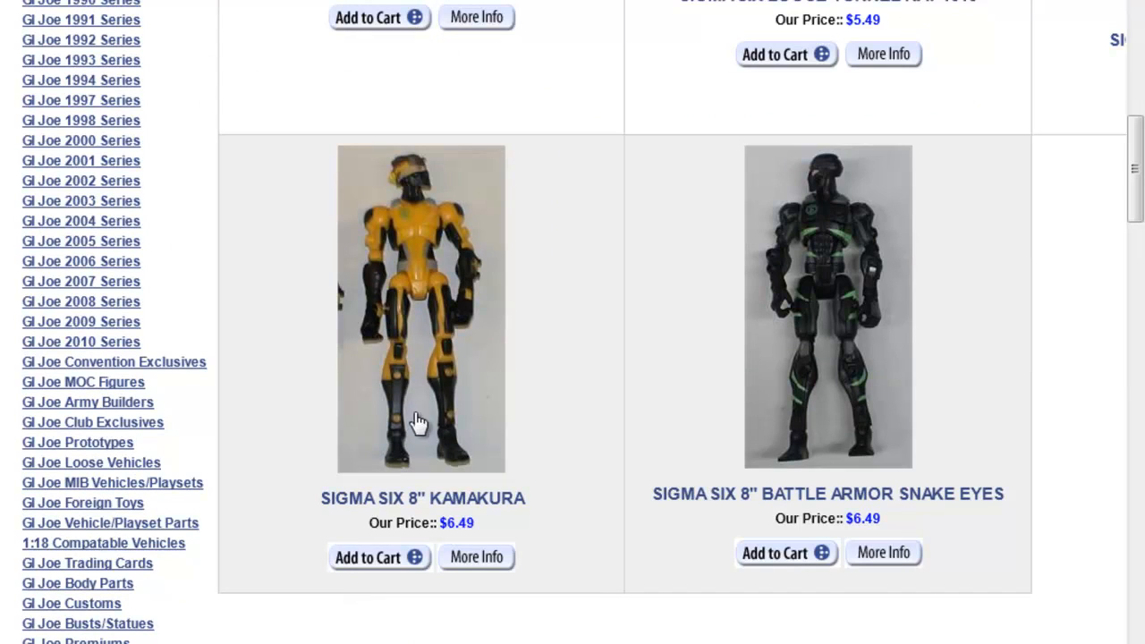
pyautogui.moveTo(864, 468)
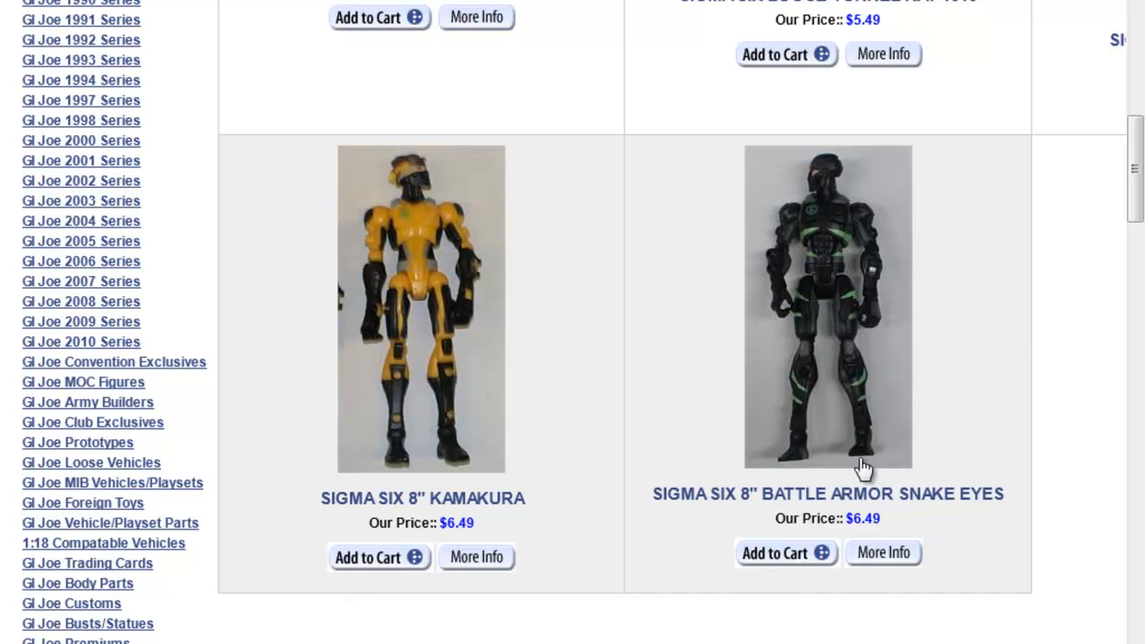
pyautogui.scroll(3)
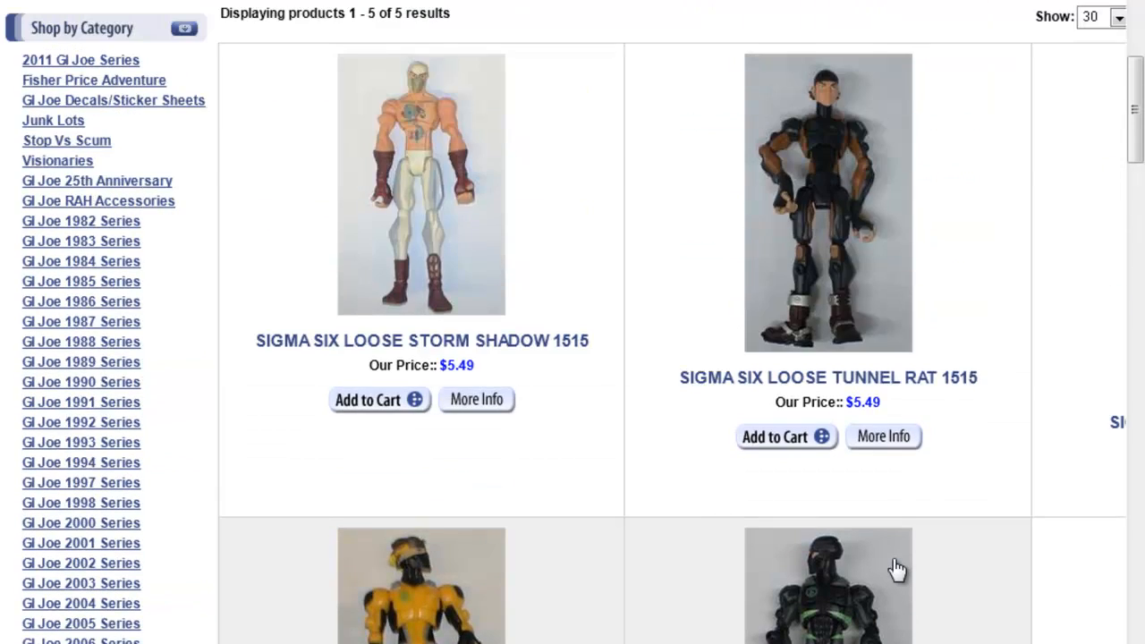
pyautogui.scroll(3)
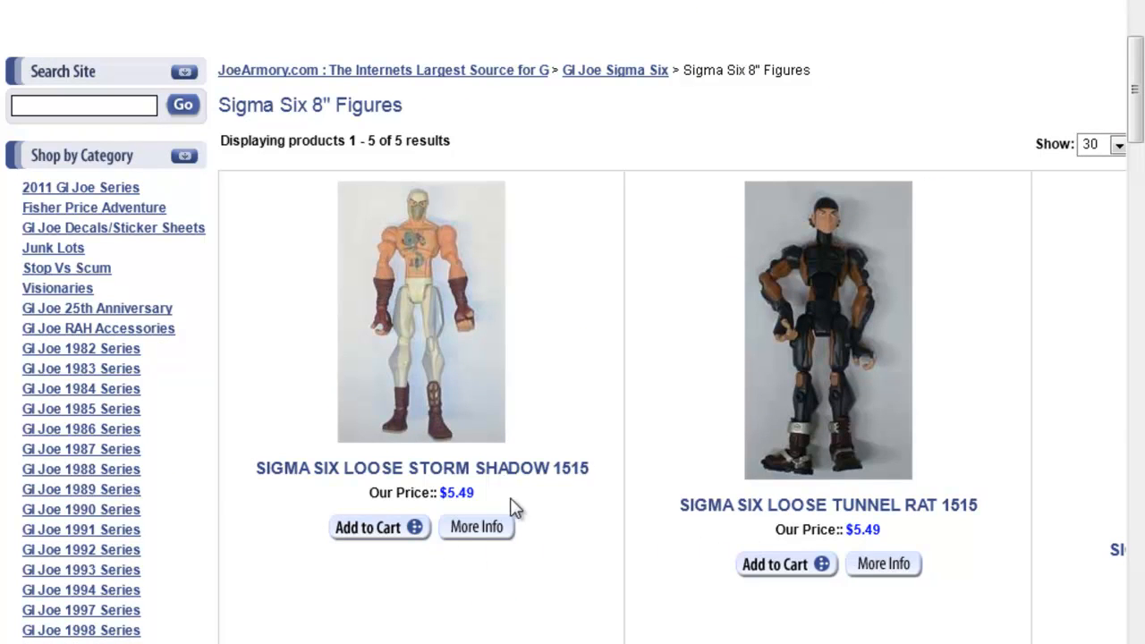
pyautogui.scroll(-3)
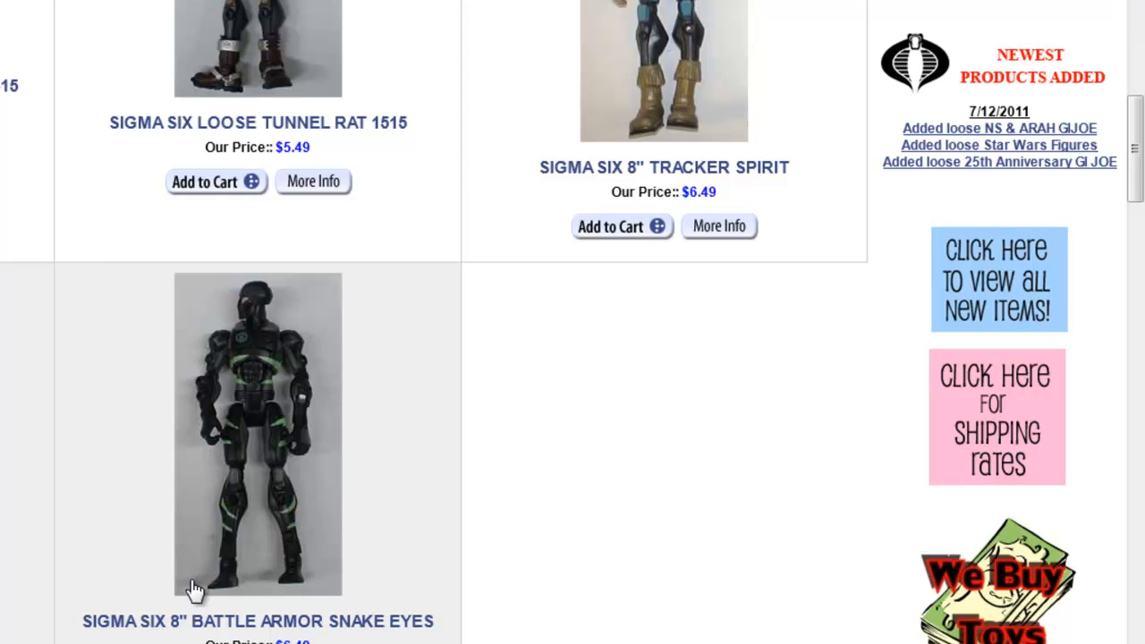
pyautogui.scroll(3)
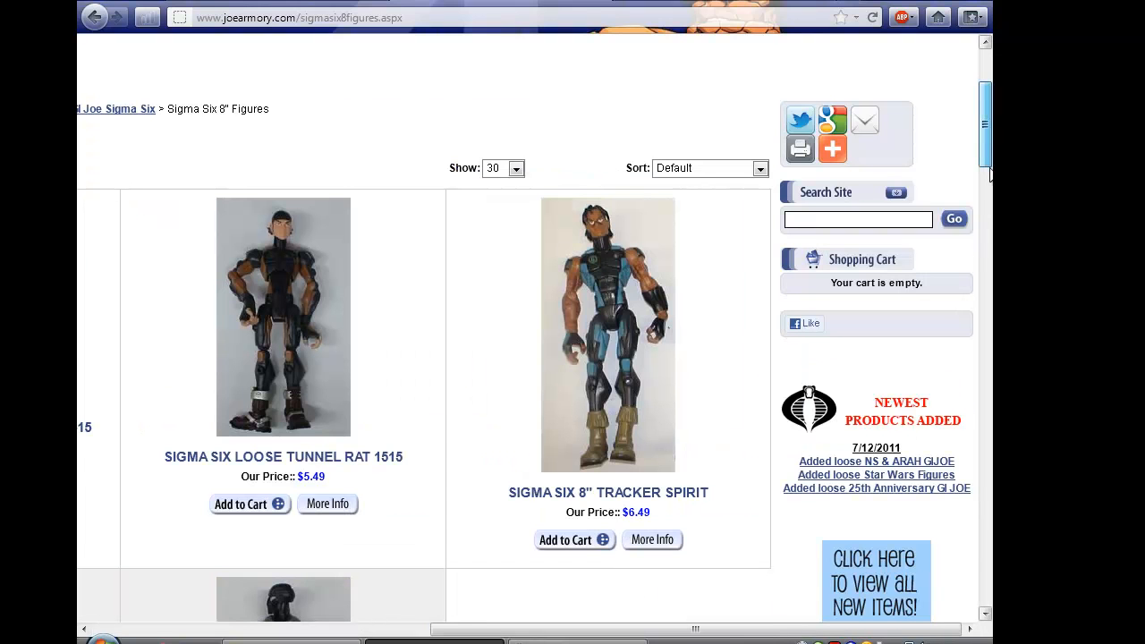
pyautogui.scroll(-3)
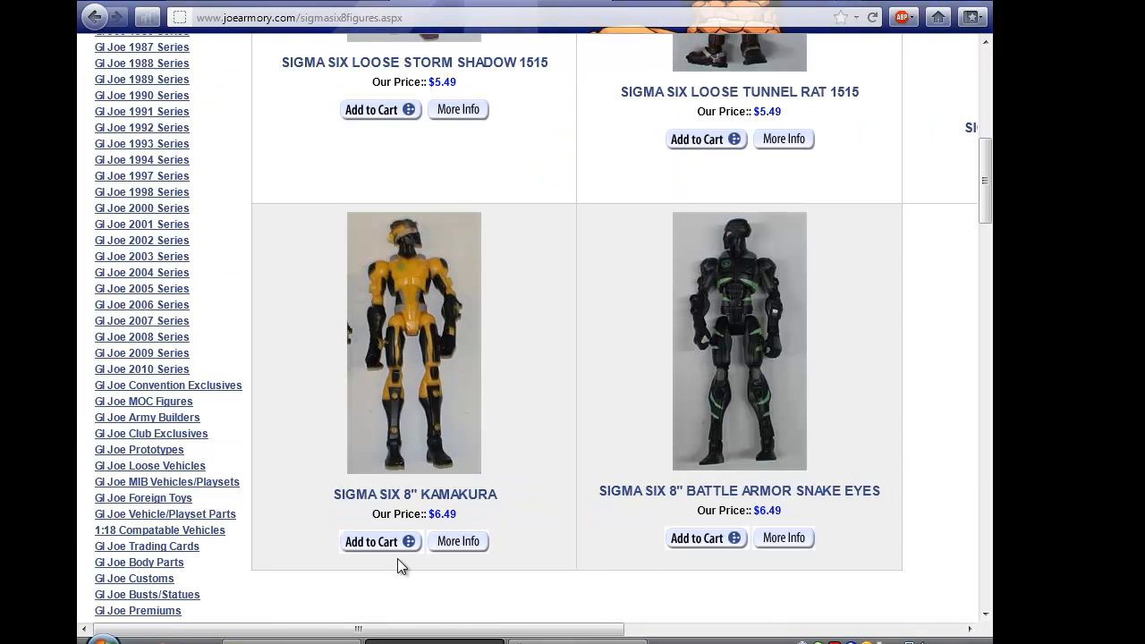
pyautogui.moveTo(431, 454)
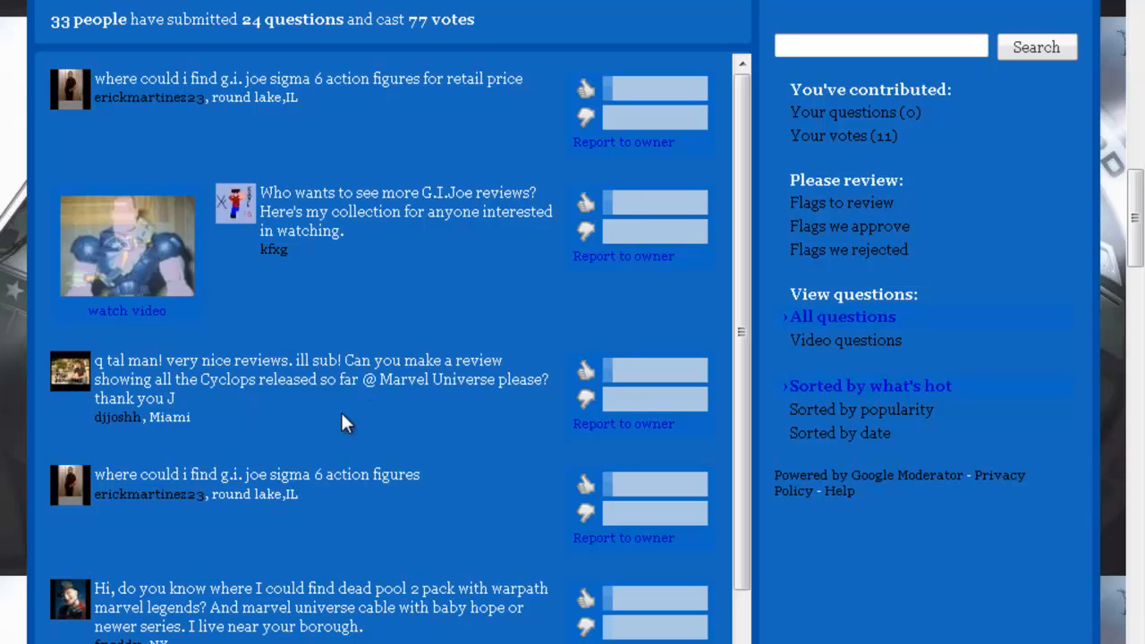
pyautogui.moveTo(107, 438)
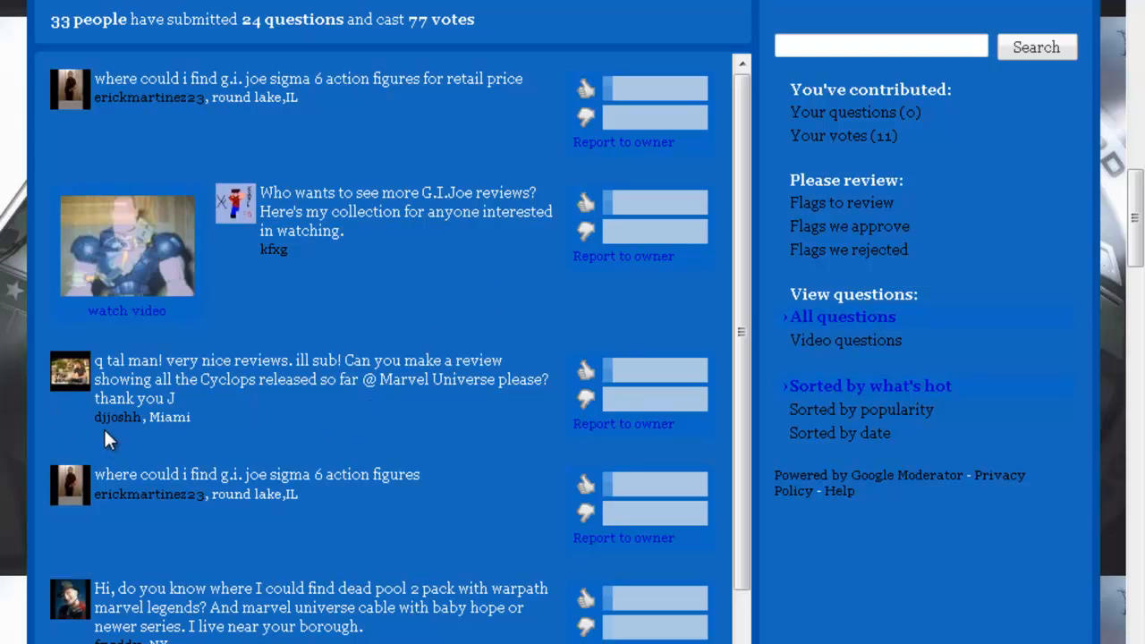
pyautogui.moveTo(210, 437)
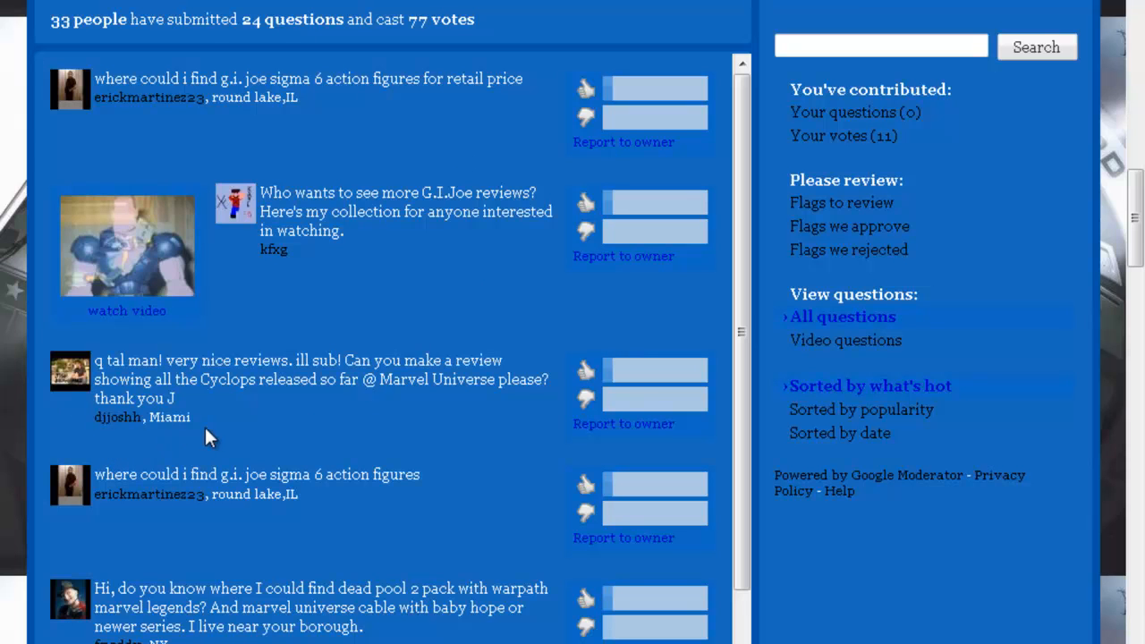
pyautogui.moveTo(170, 380)
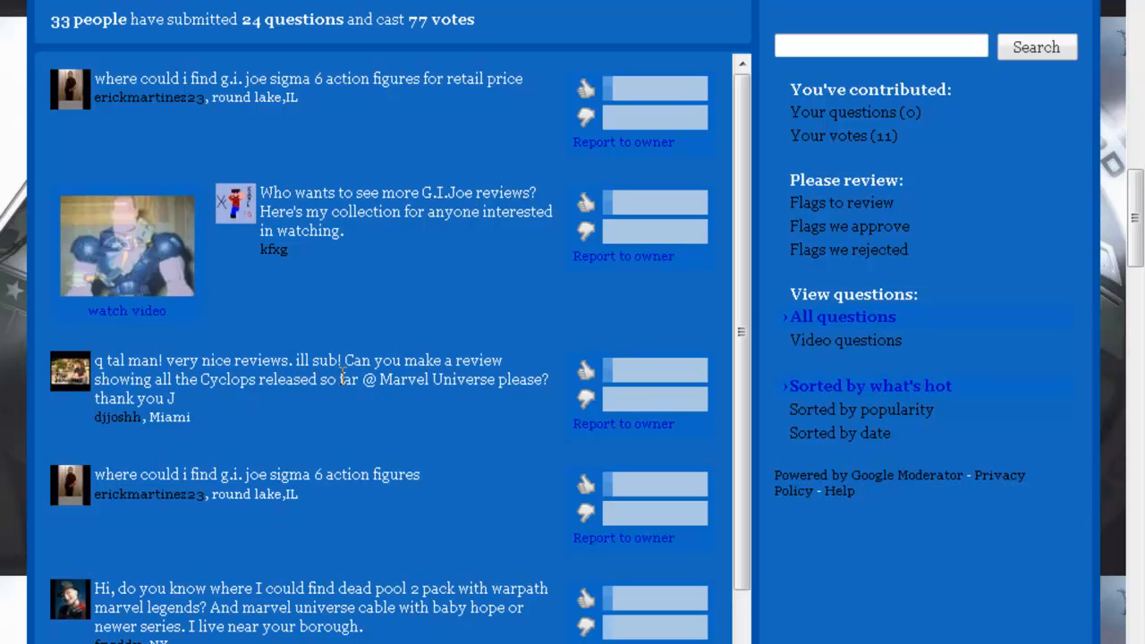
pyautogui.moveTo(195, 400)
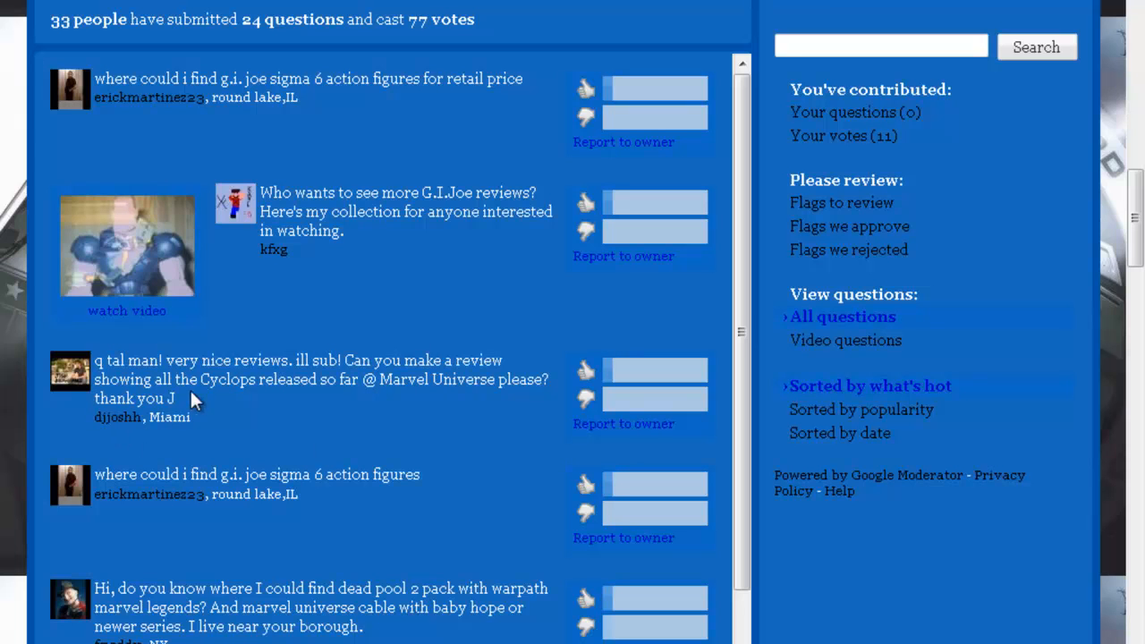
pyautogui.moveTo(300, 404)
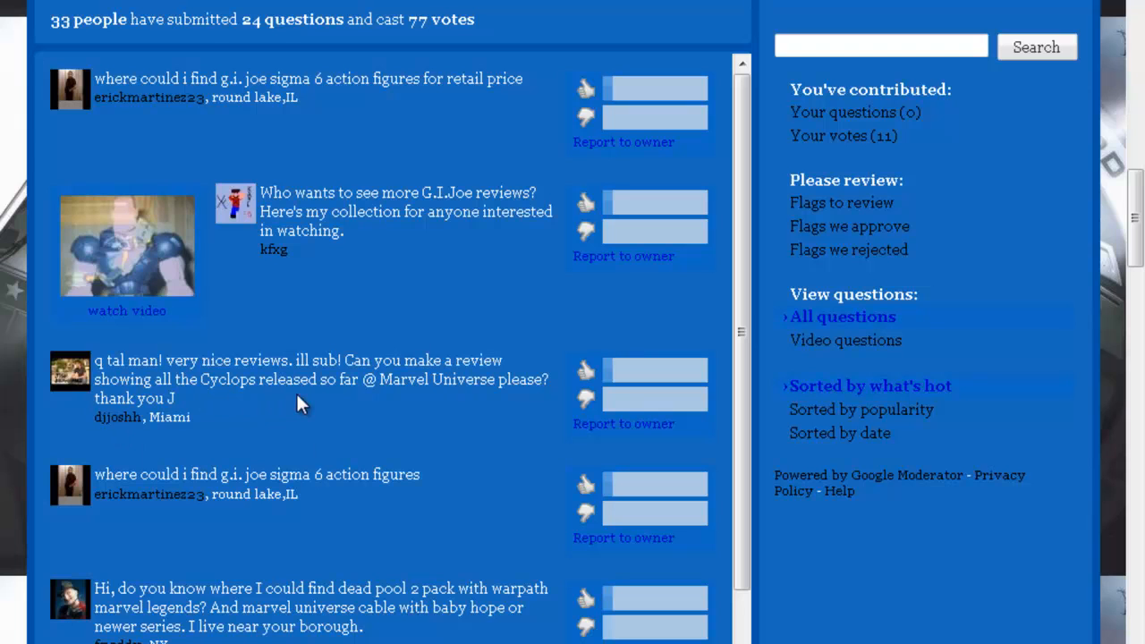
pyautogui.moveTo(262, 385)
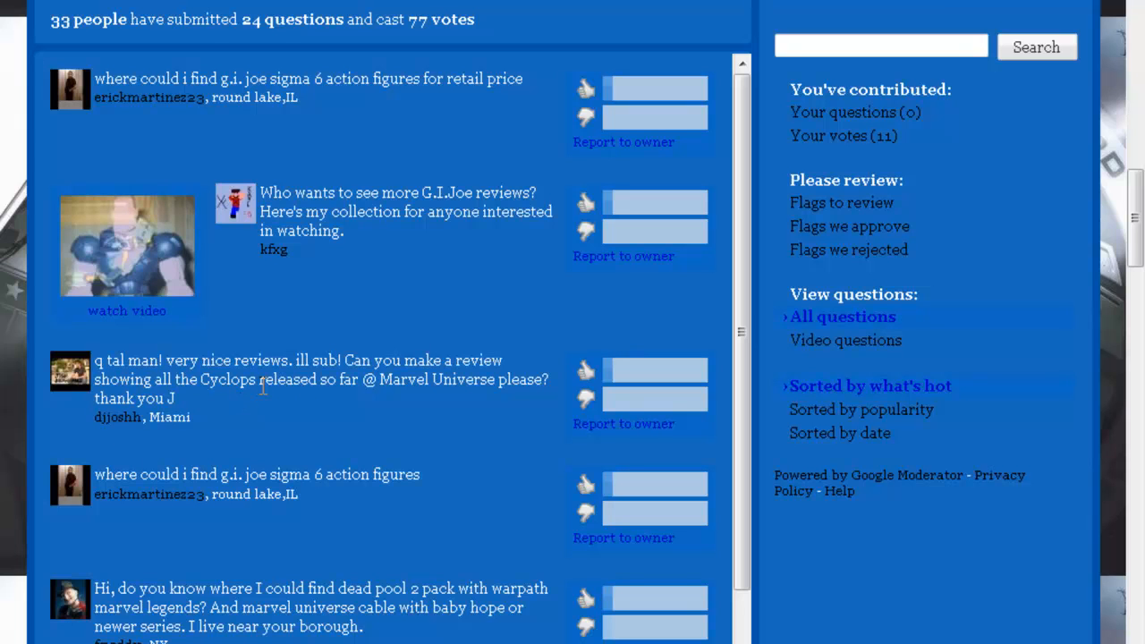
pyautogui.moveTo(370, 383)
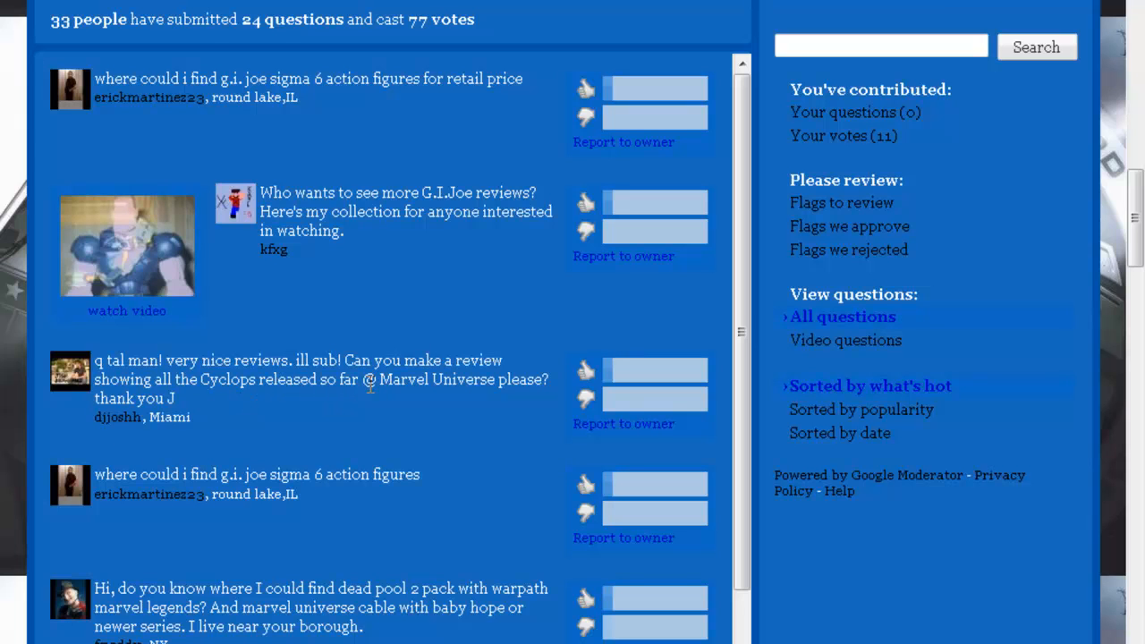
pyautogui.moveTo(407, 448)
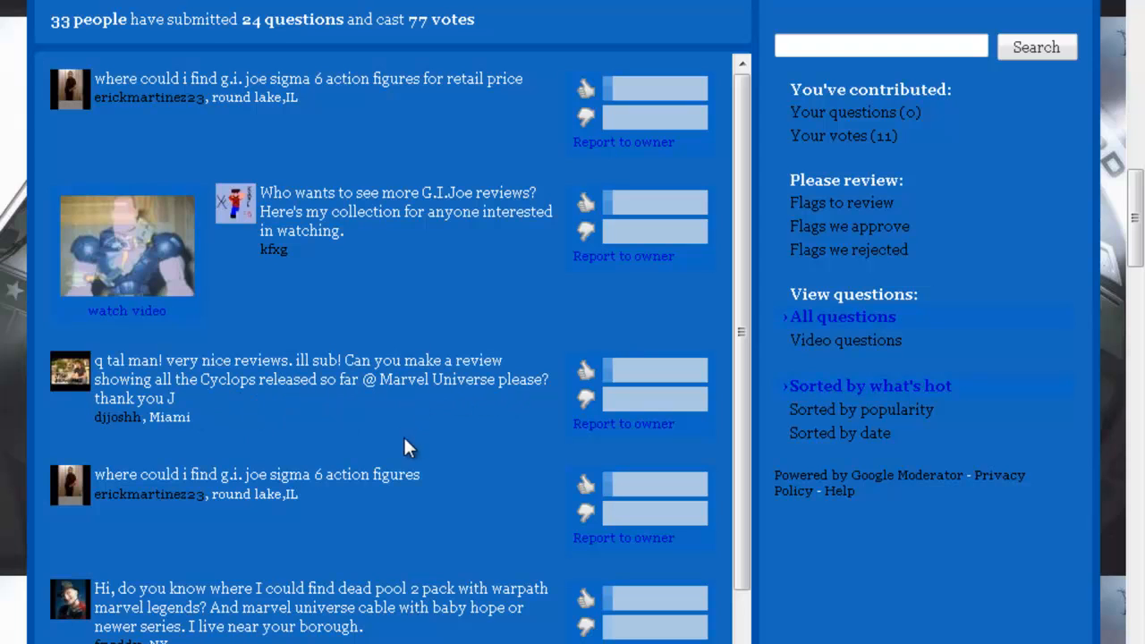
pyautogui.moveTo(372, 420)
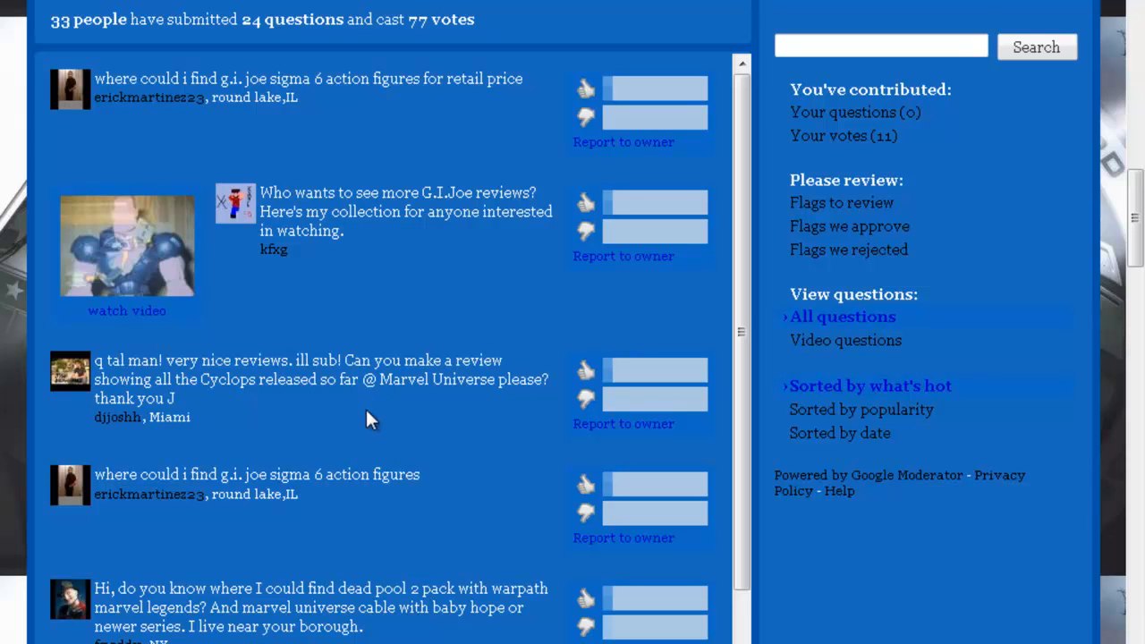
pyautogui.moveTo(512, 271)
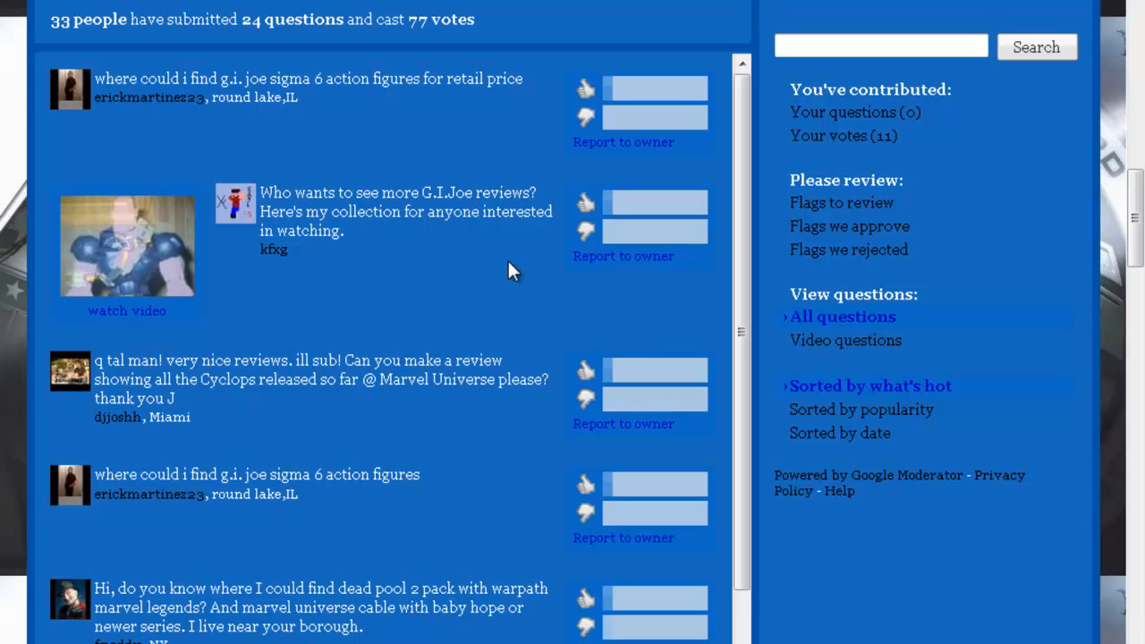
pyautogui.moveTo(436, 327)
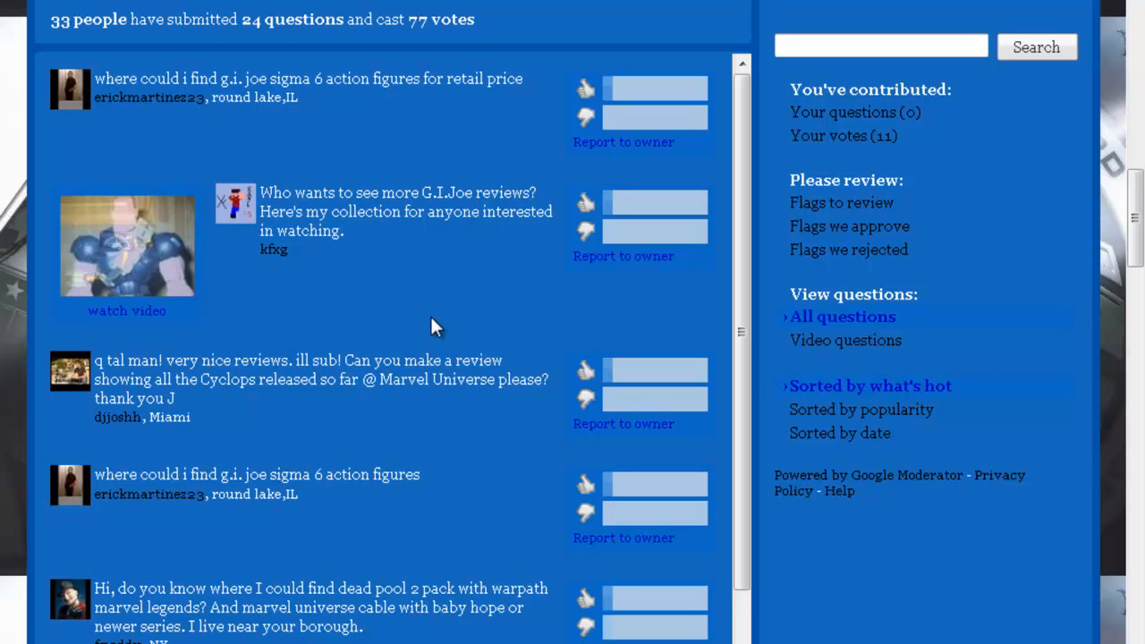
pyautogui.moveTo(488, 310)
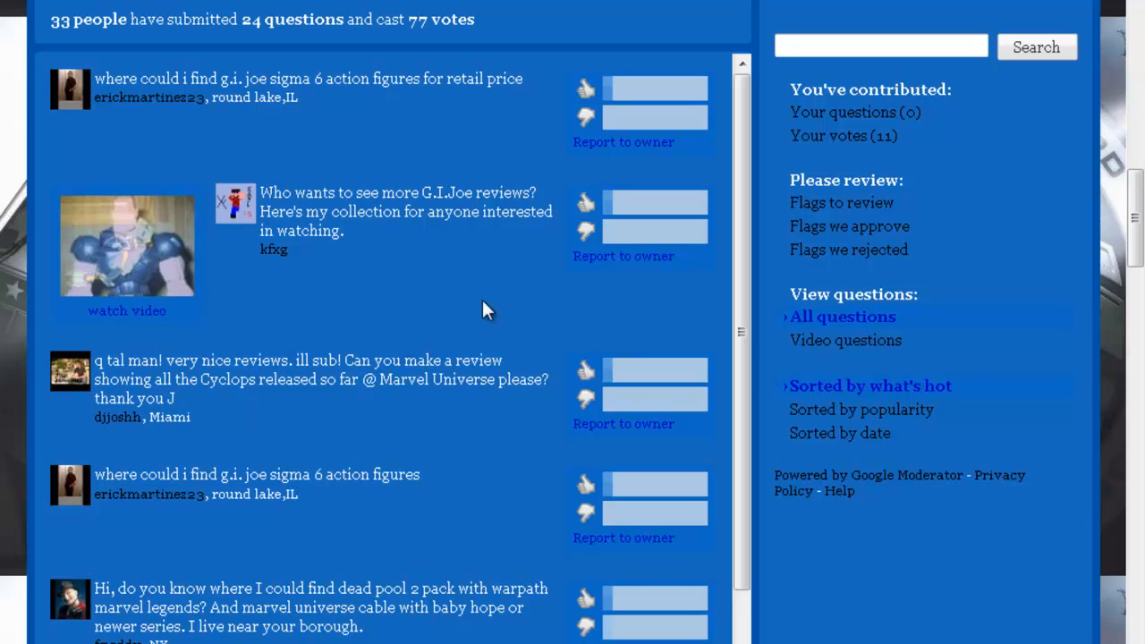
pyautogui.moveTo(474, 310)
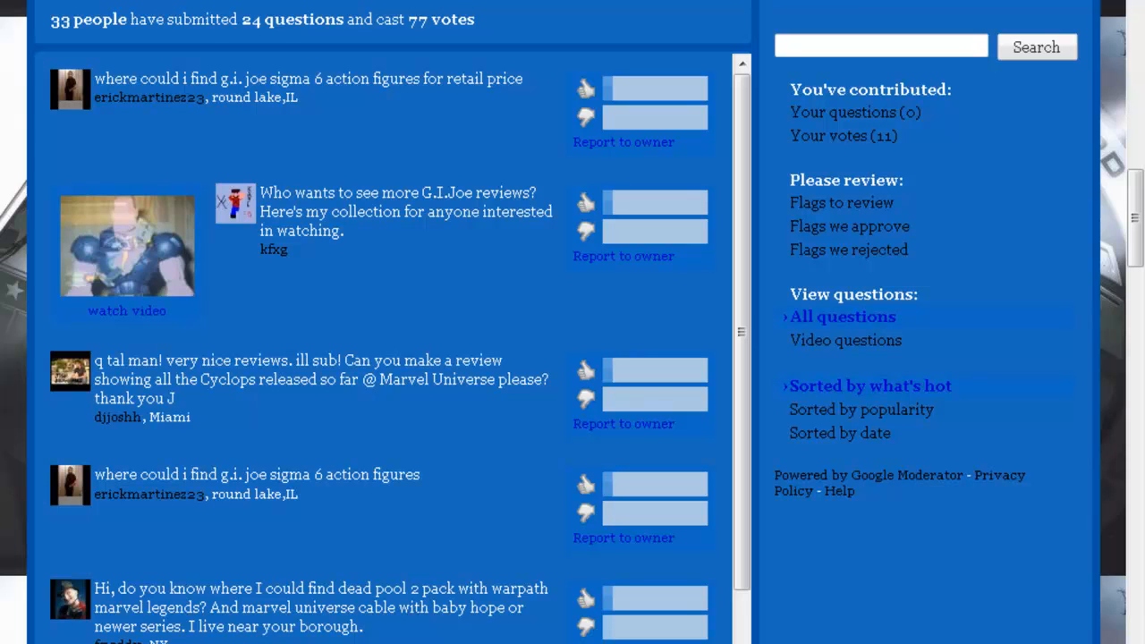
pyautogui.moveTo(459, 343)
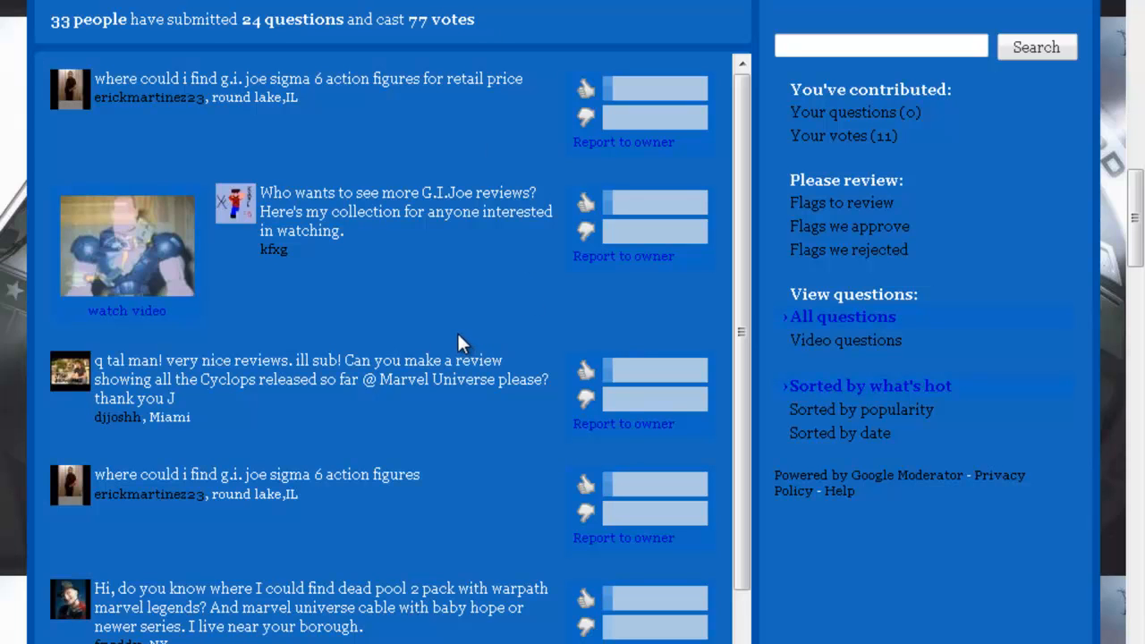
pyautogui.scroll(-3)
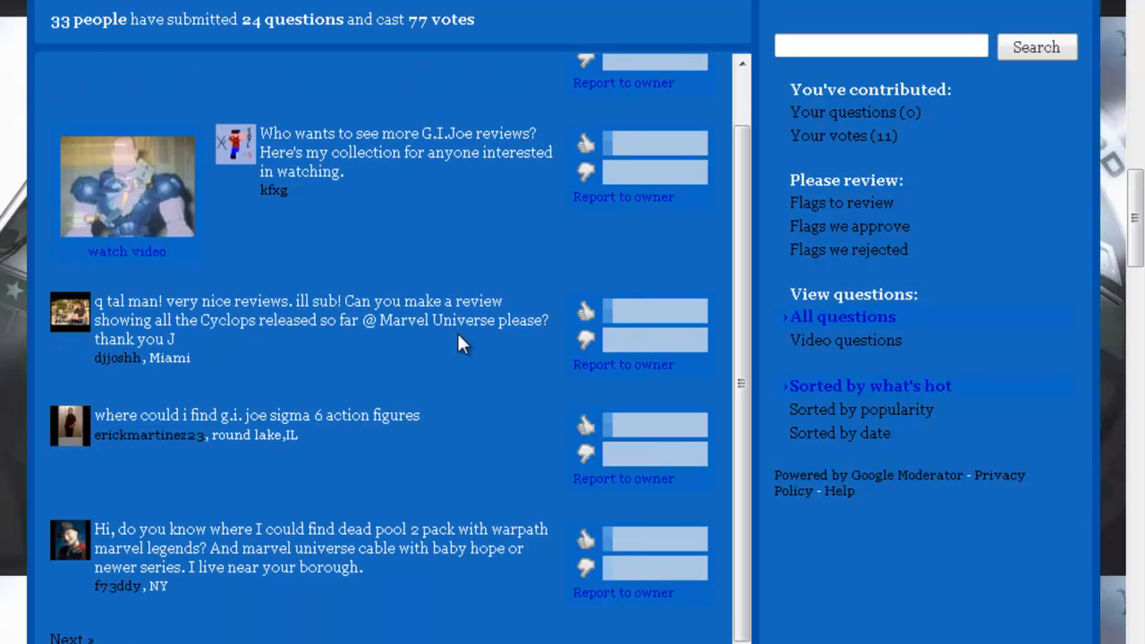
pyautogui.moveTo(157, 550)
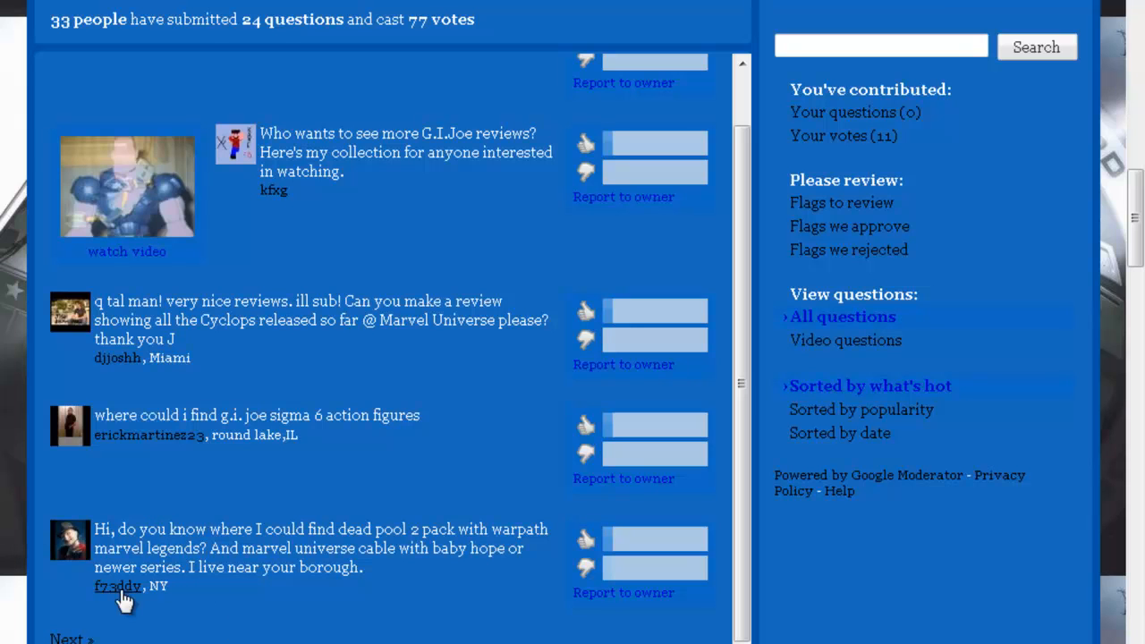
pyautogui.moveTo(114, 601)
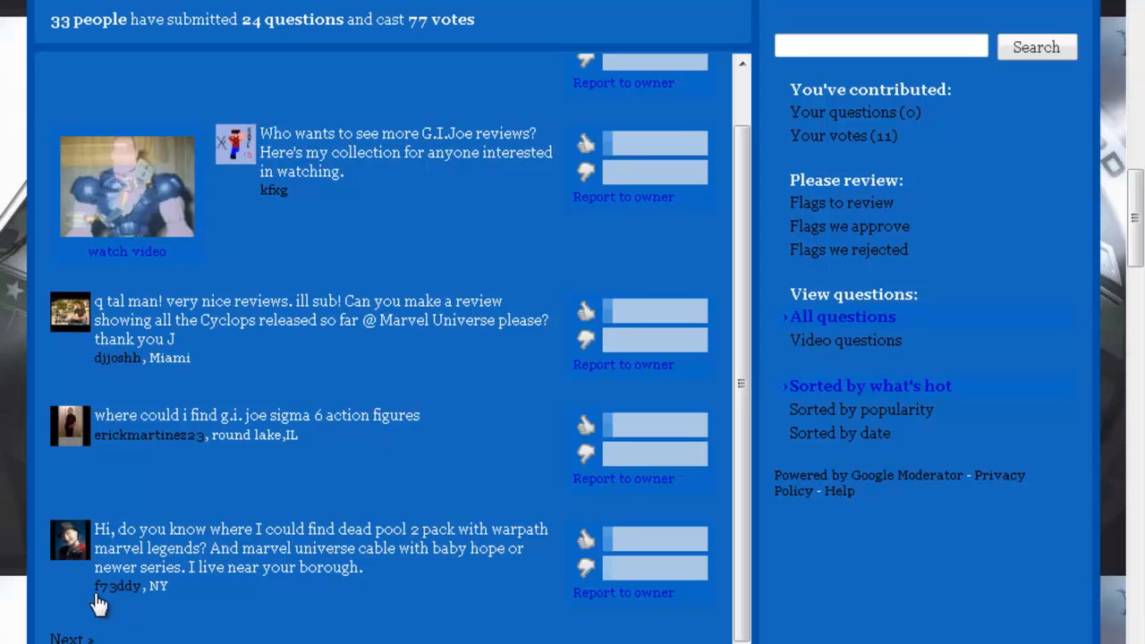
pyautogui.moveTo(132, 594)
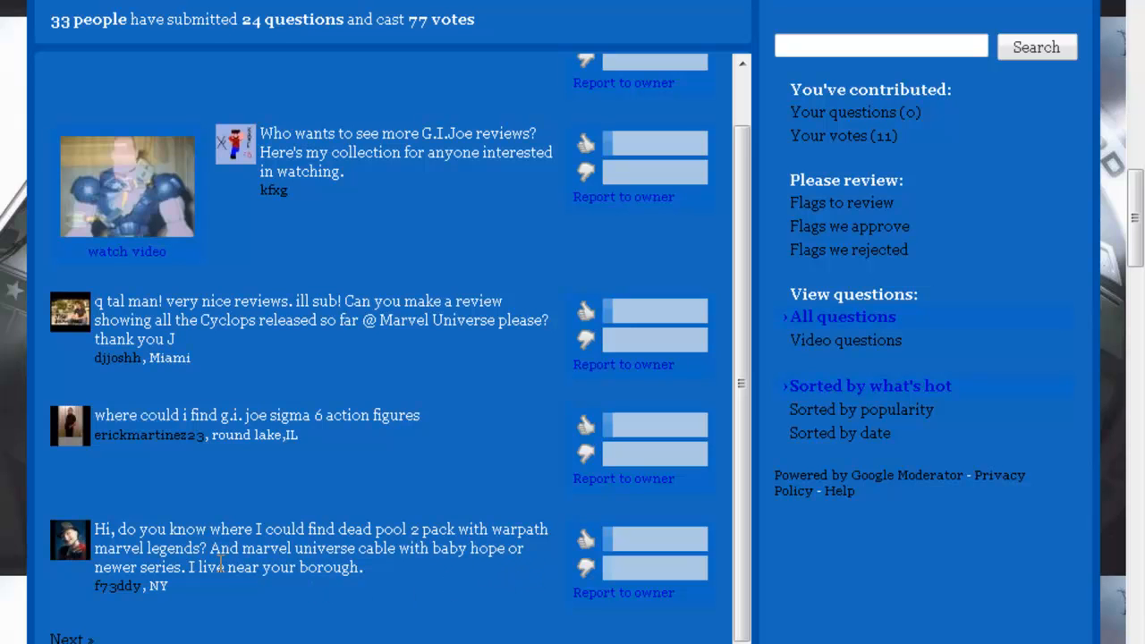
pyautogui.moveTo(338, 574)
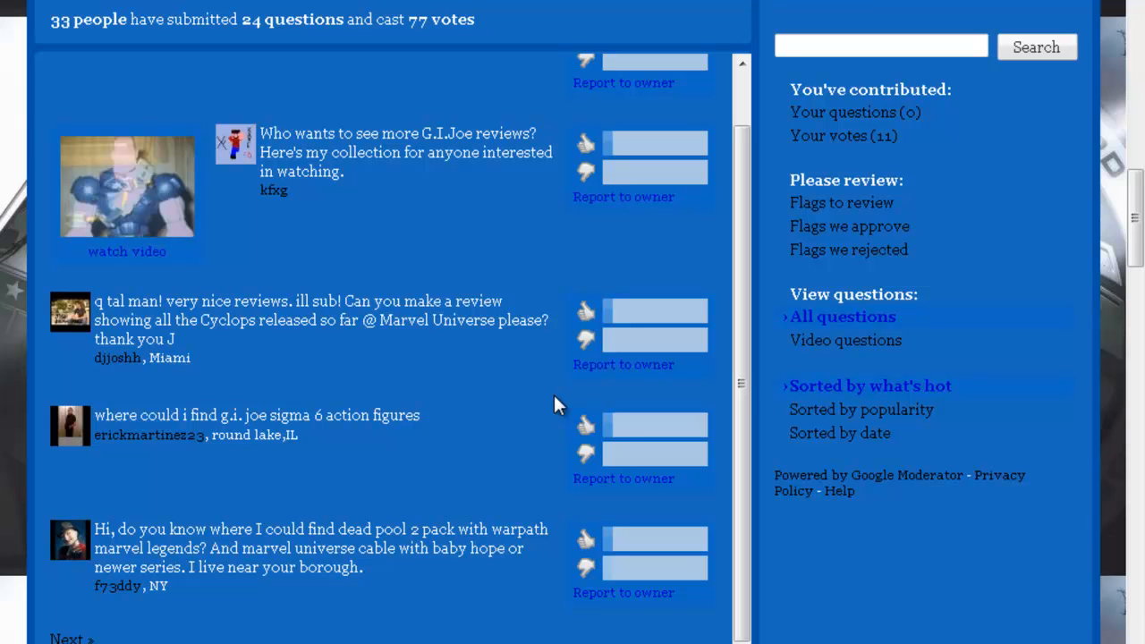
pyautogui.moveTo(705, 442)
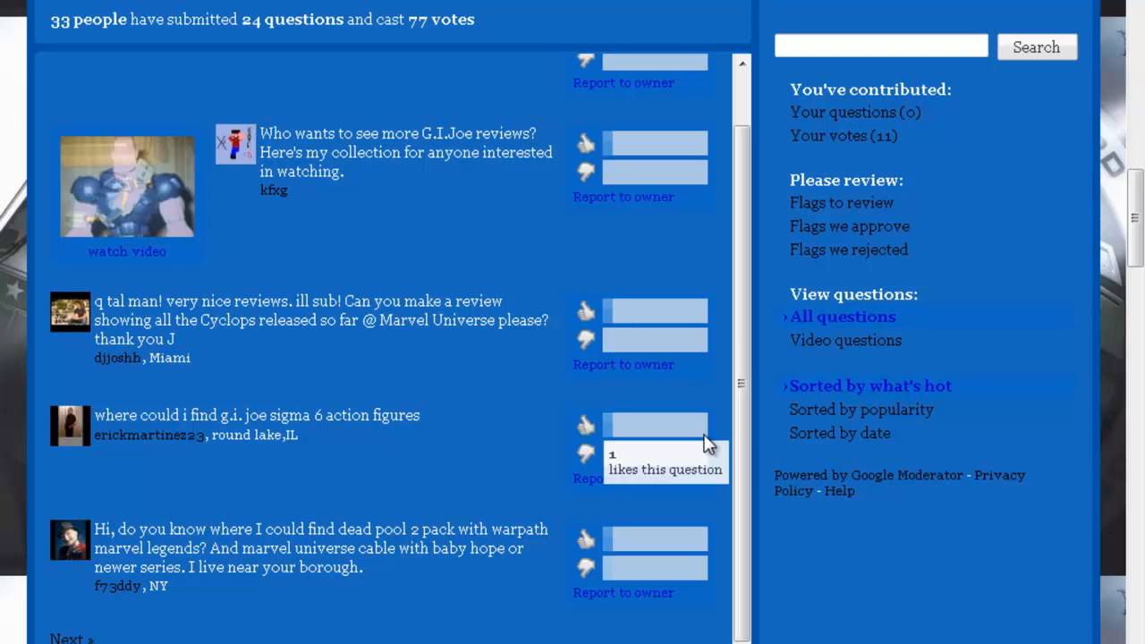
# Scroll past the Moderator, Profile and Ask Your Audience boxes to Channel Comments (361).
pyautogui.scroll(3)
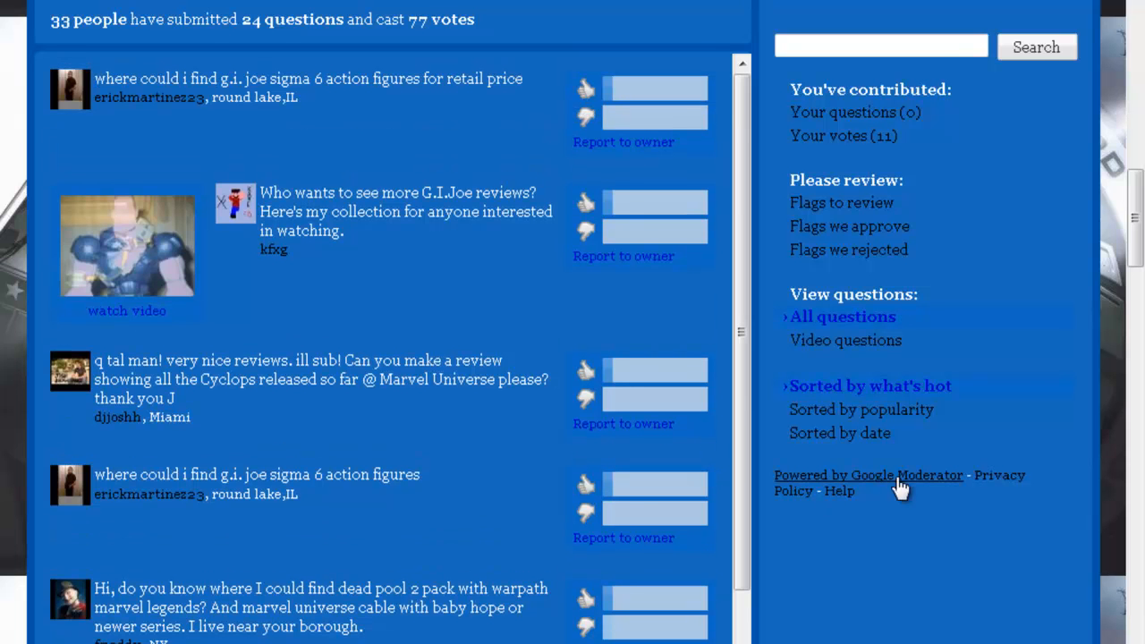
pyautogui.scroll(3)
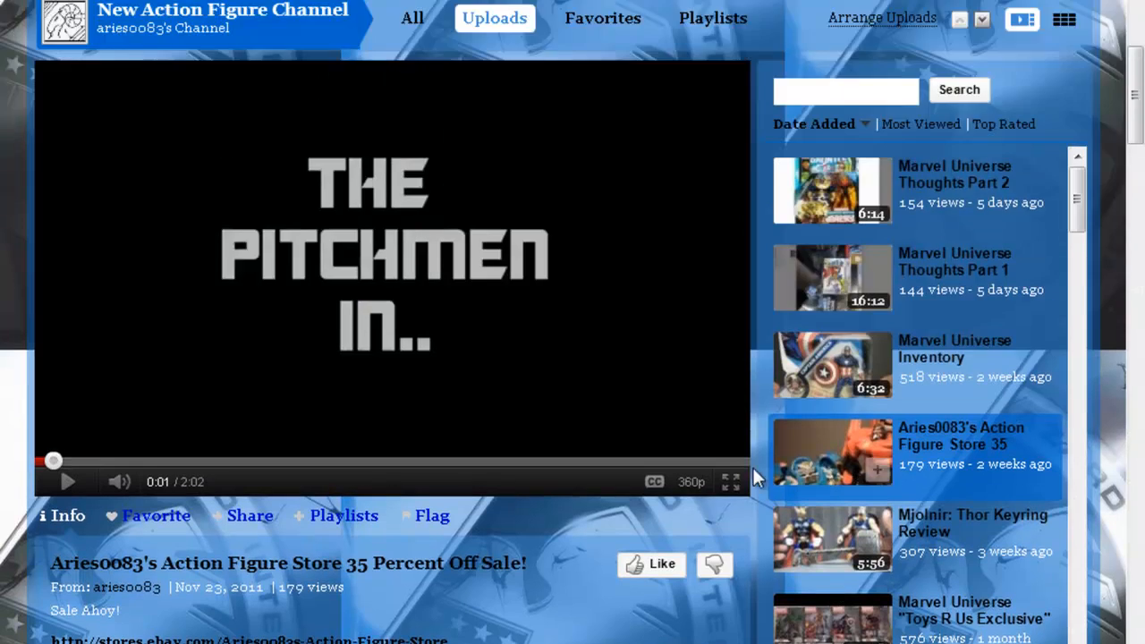
pyautogui.scroll(-3)
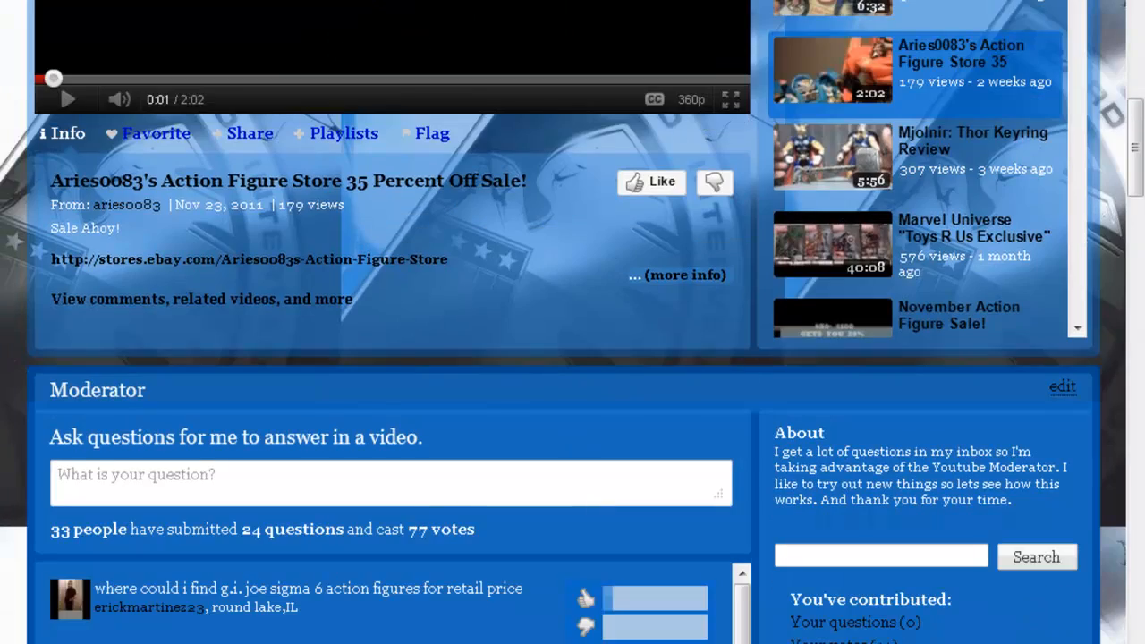
pyautogui.scroll(-3)
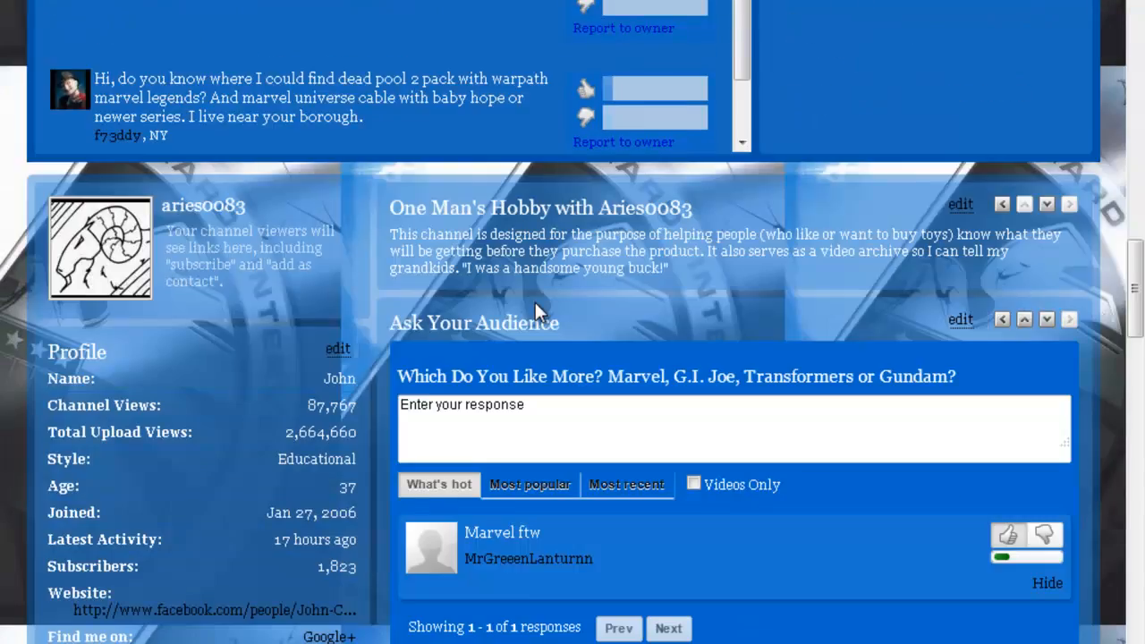
pyautogui.scroll(-3)
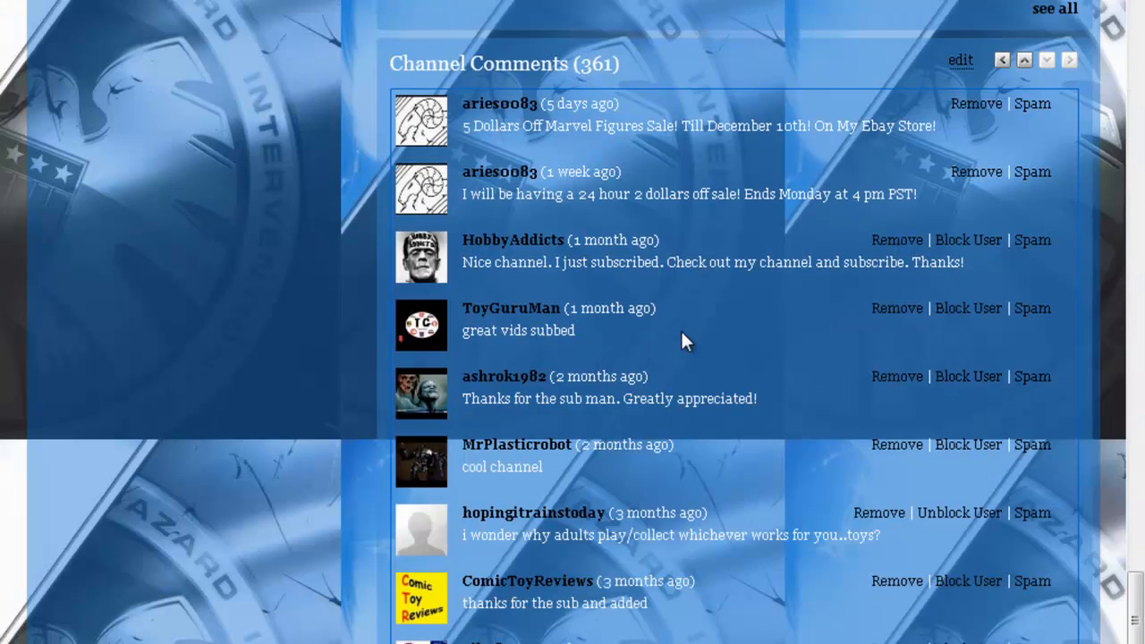
pyautogui.scroll(-3)
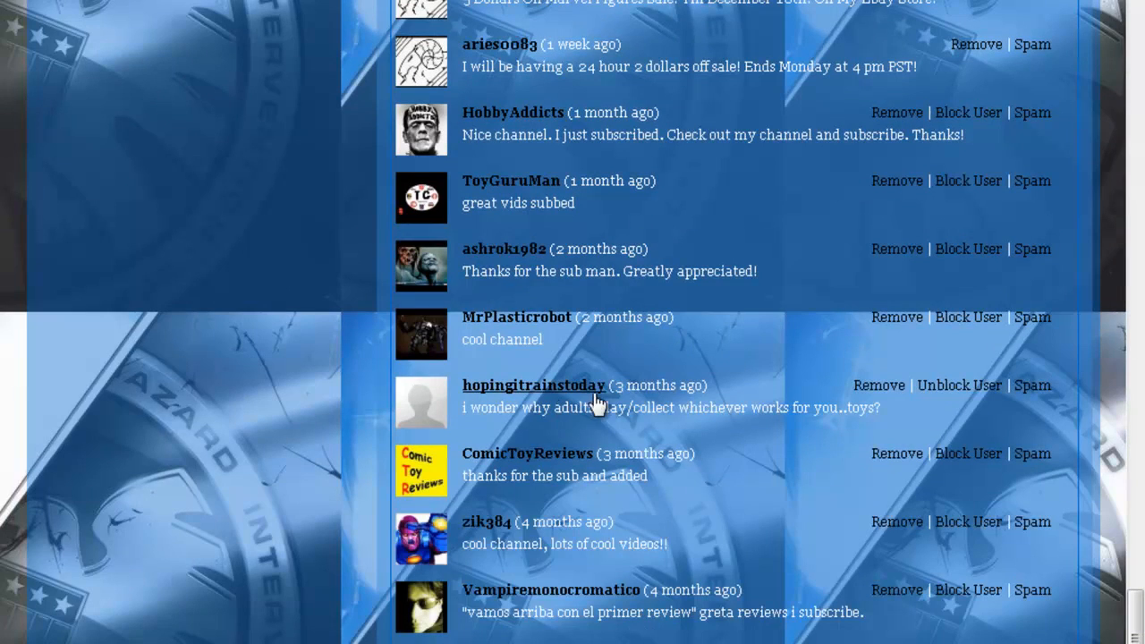
pyautogui.moveTo(474, 418)
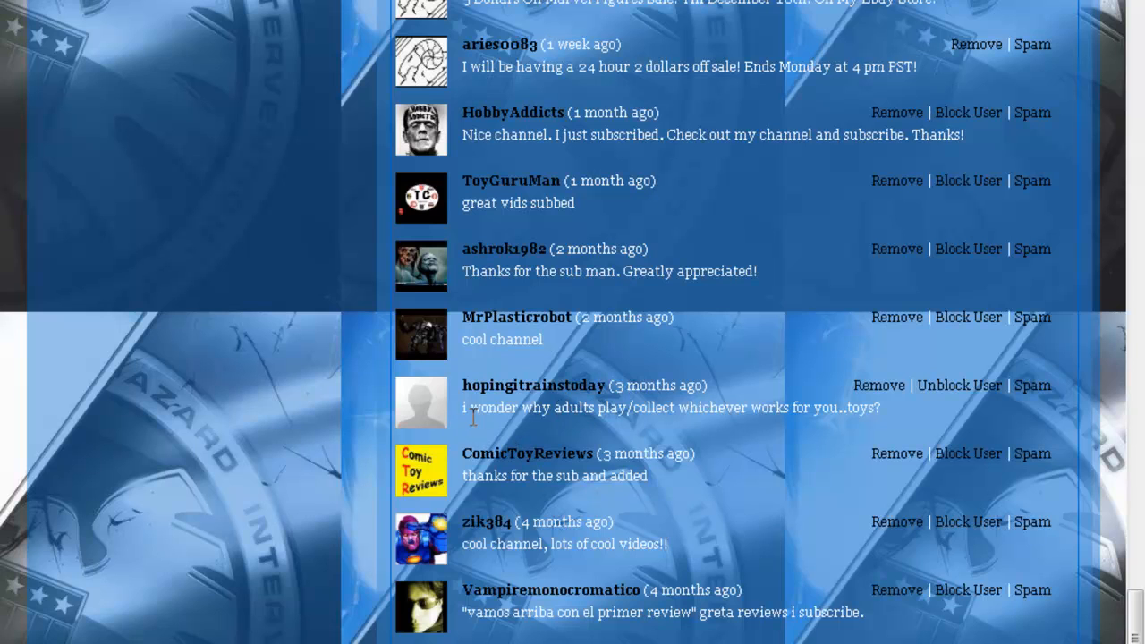
pyautogui.moveTo(666, 434)
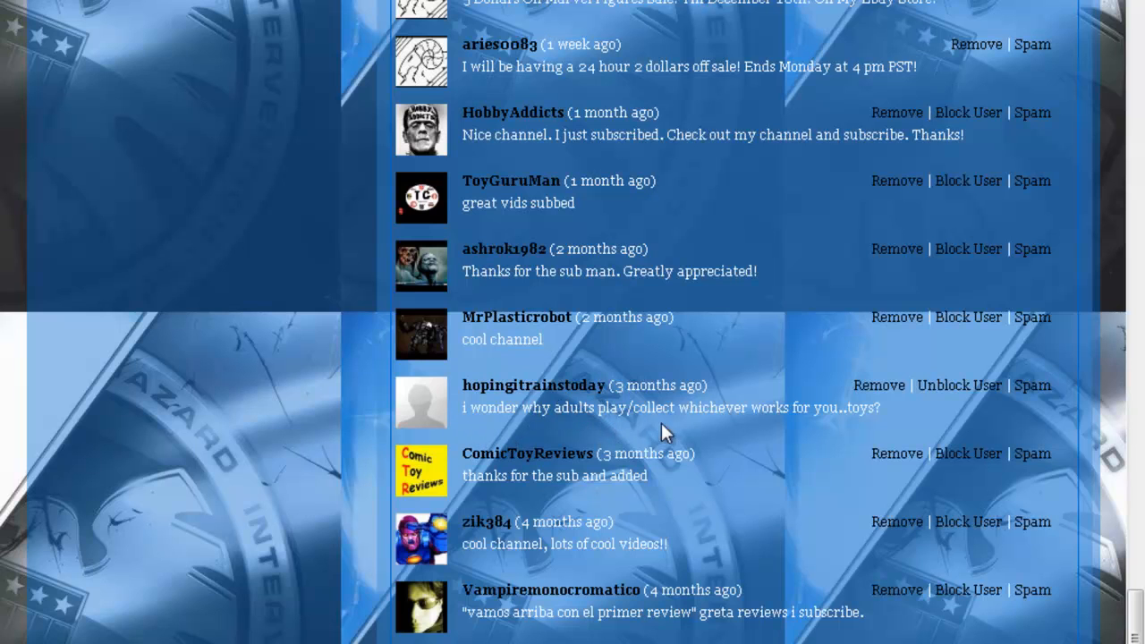
pyautogui.moveTo(764, 444)
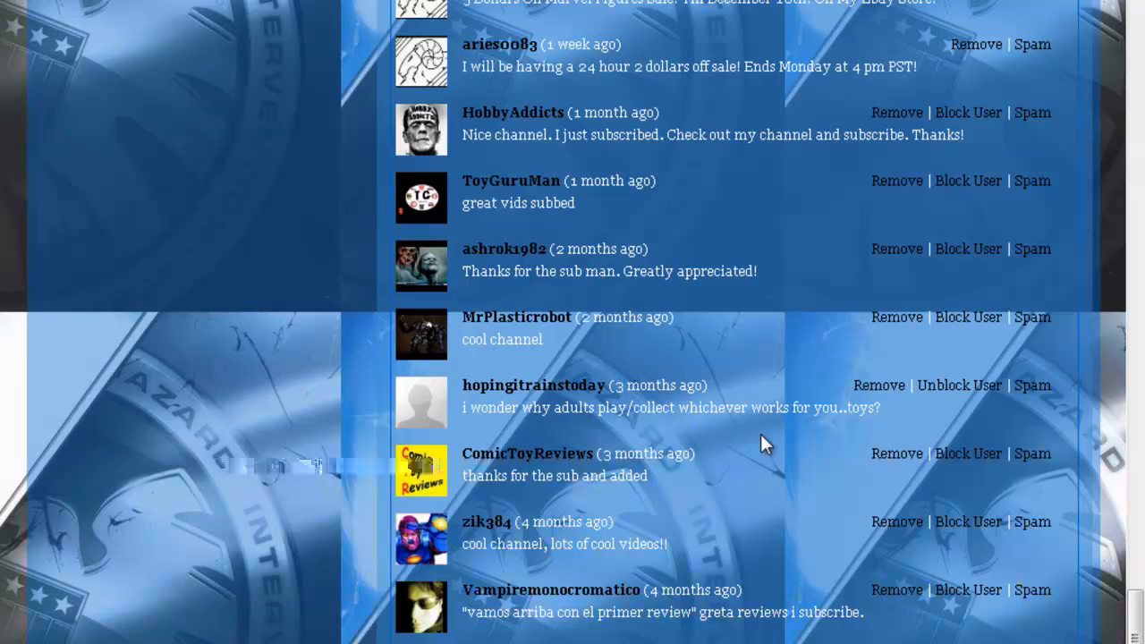
pyautogui.moveTo(697, 416)
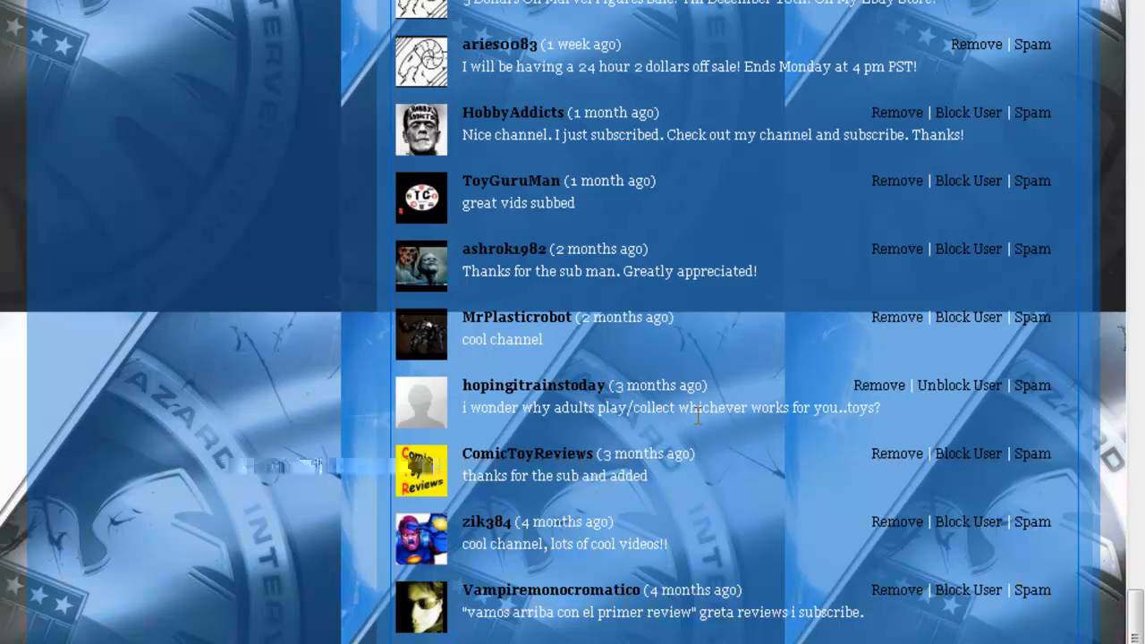
pyautogui.moveTo(926, 474)
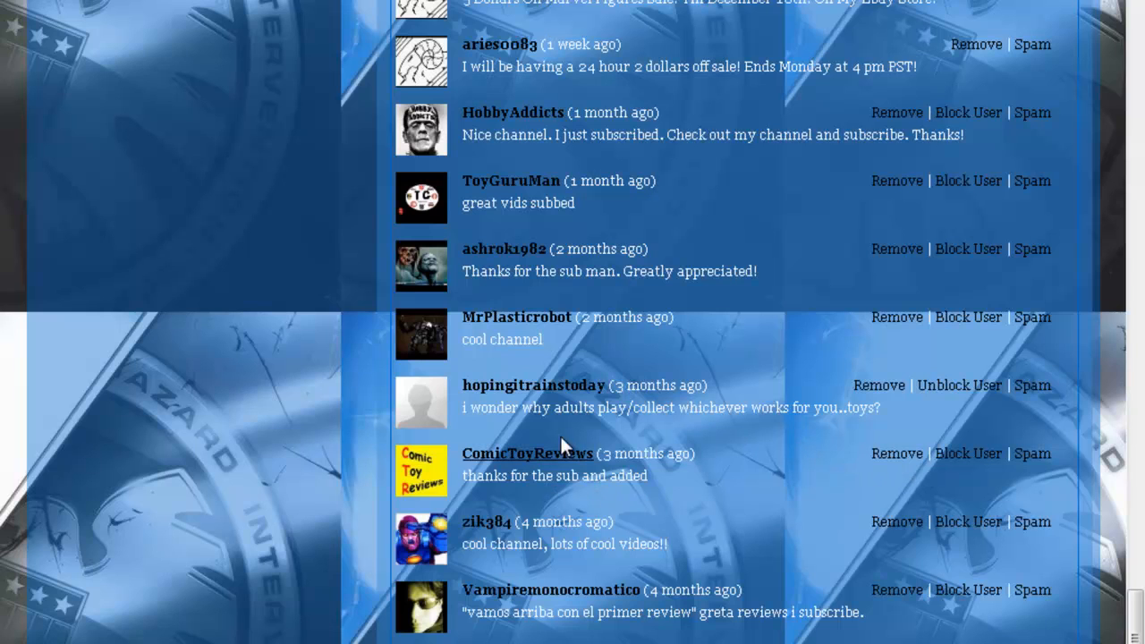
pyautogui.moveTo(812, 370)
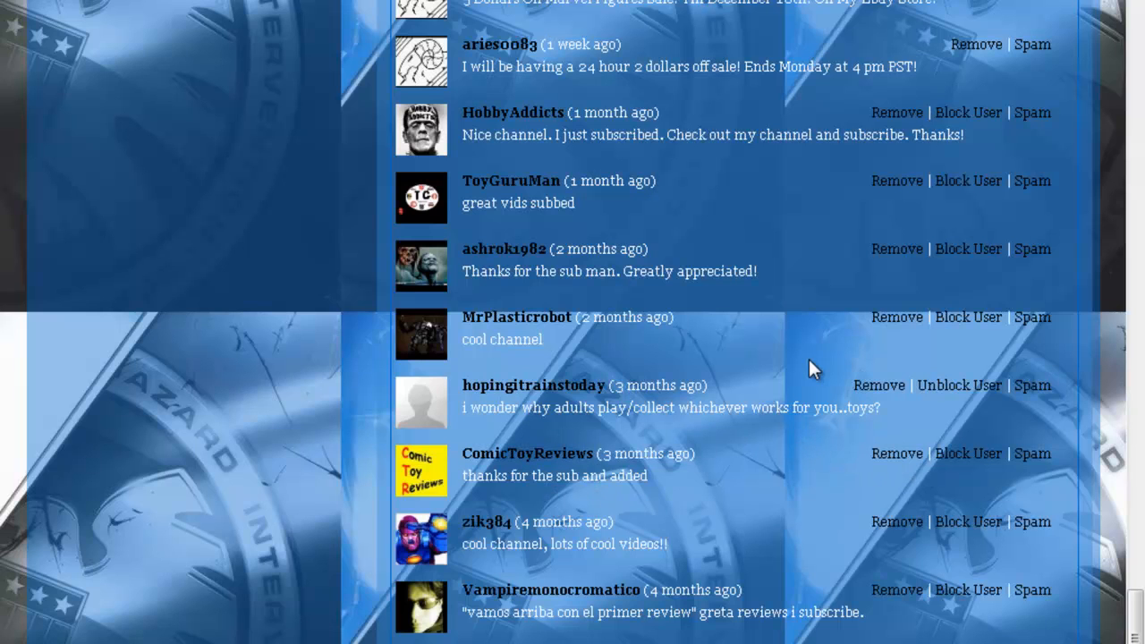
pyautogui.moveTo(776, 392)
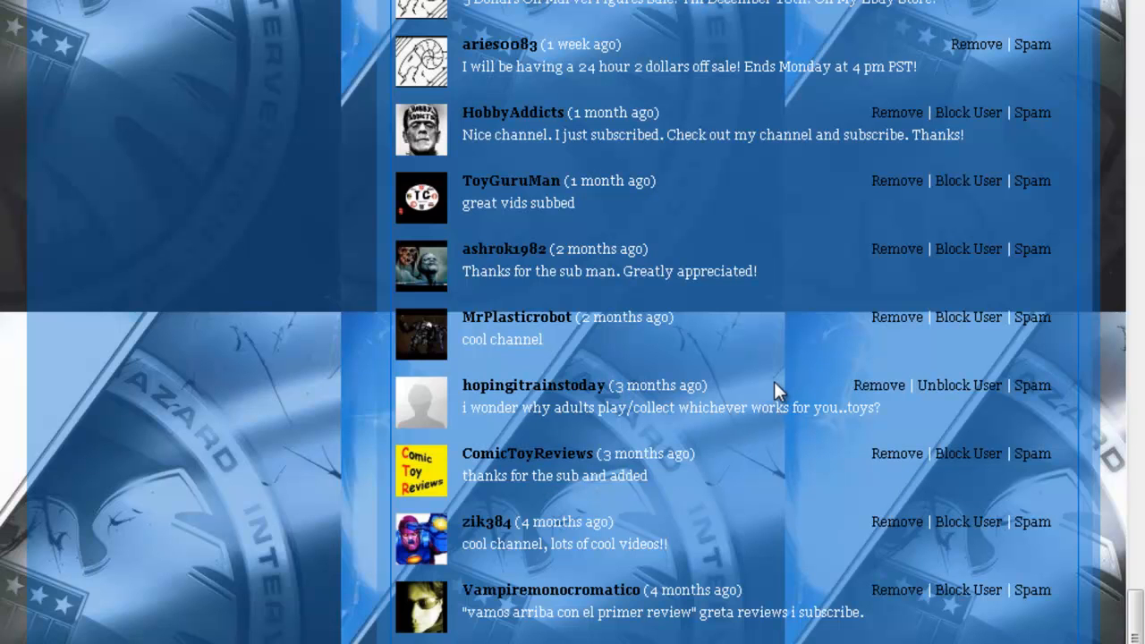
pyautogui.moveTo(592, 416)
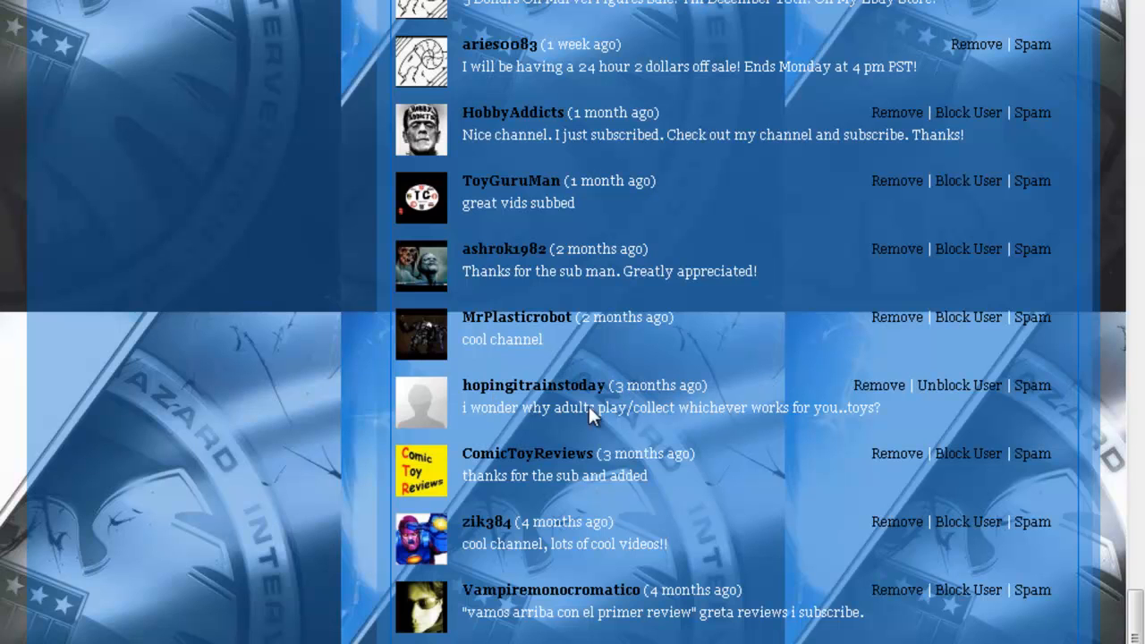
pyautogui.moveTo(593, 418)
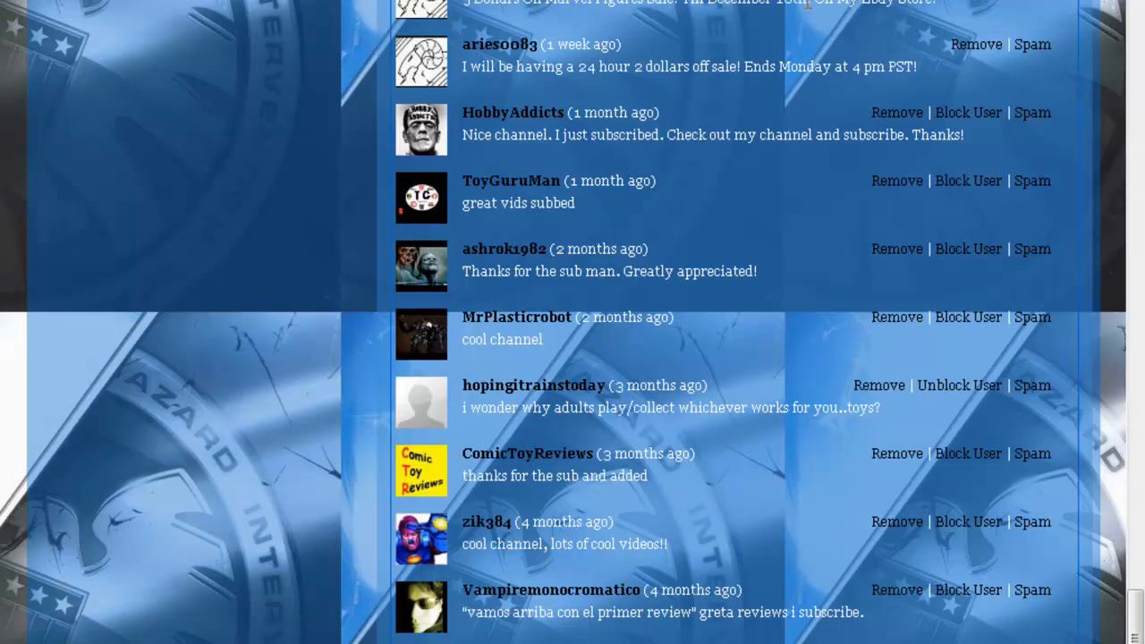
pyautogui.moveTo(550, 362)
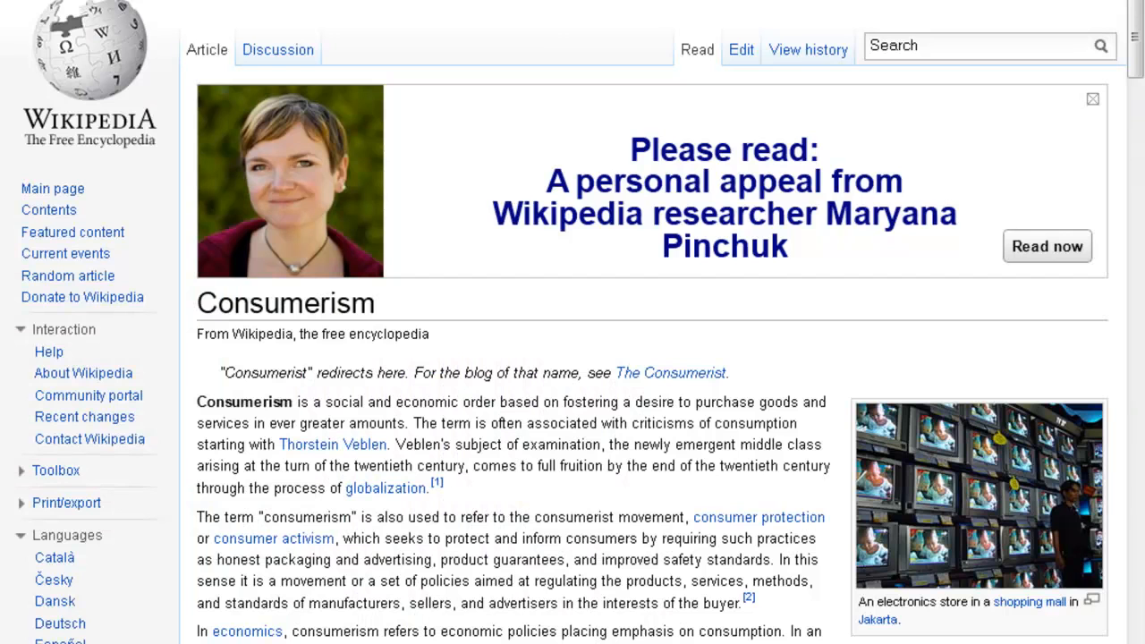
pyautogui.moveTo(356, 295)
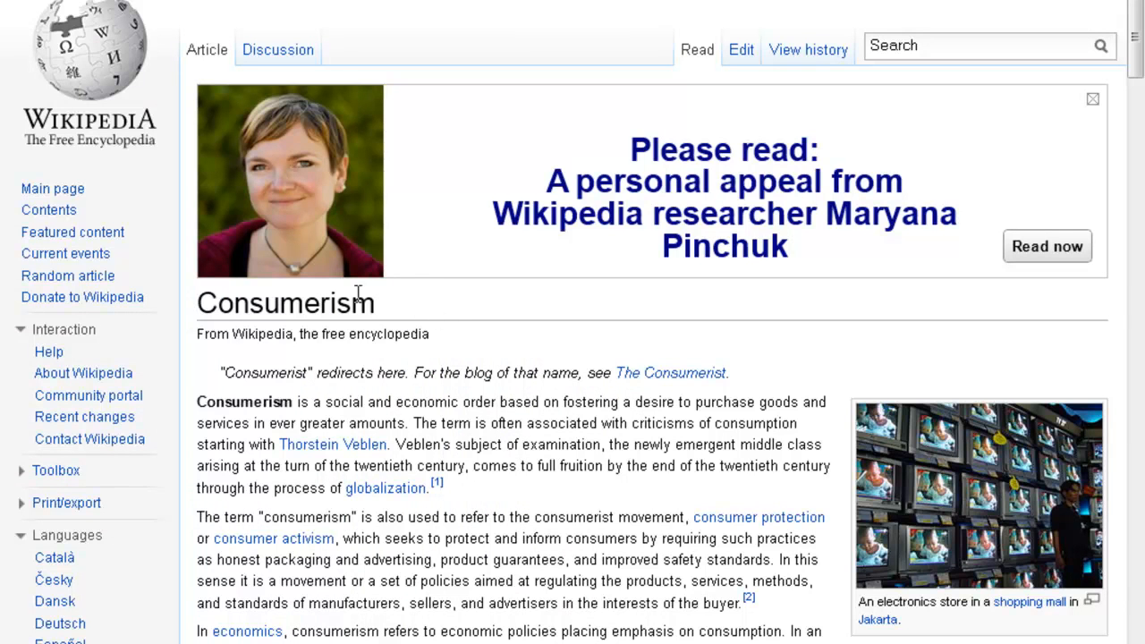
pyautogui.moveTo(222, 414)
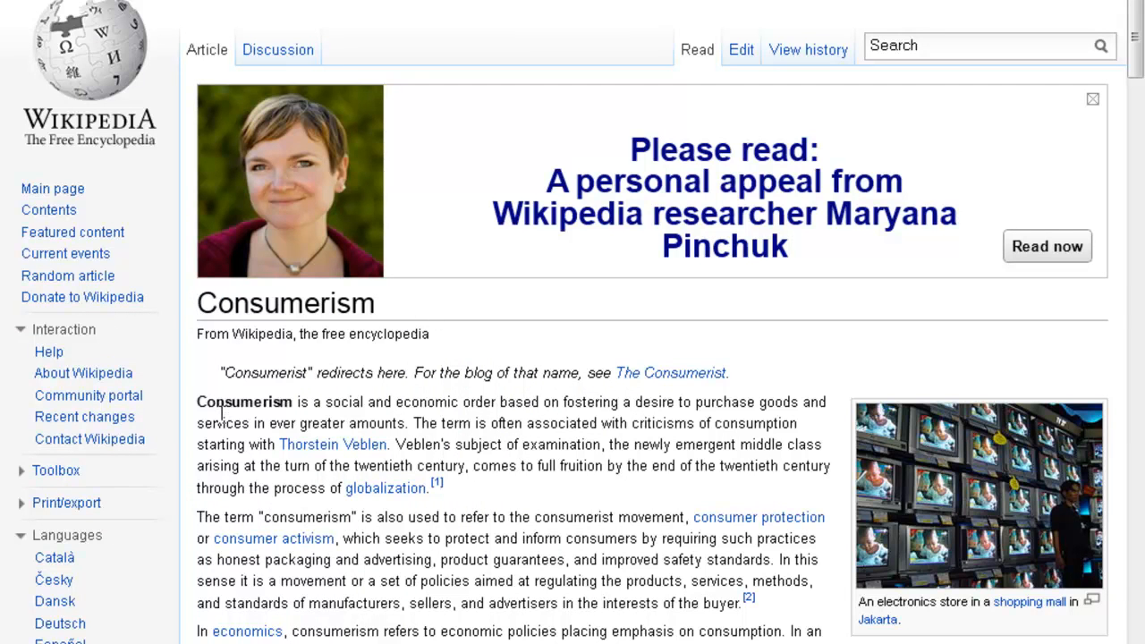
pyautogui.moveTo(400, 421)
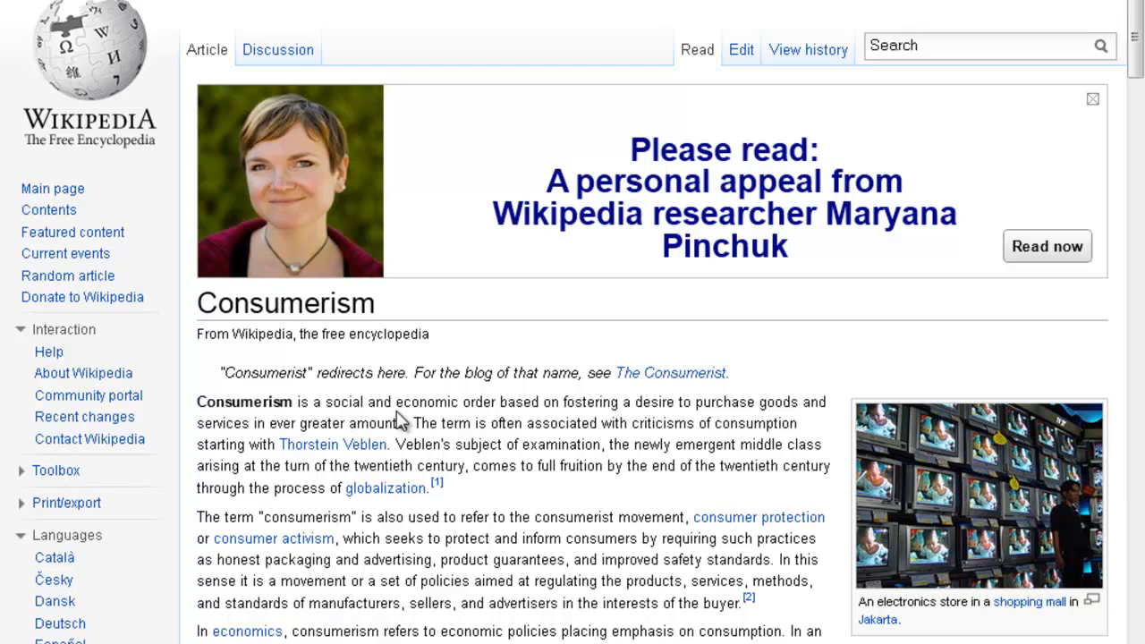
pyautogui.moveTo(590, 408)
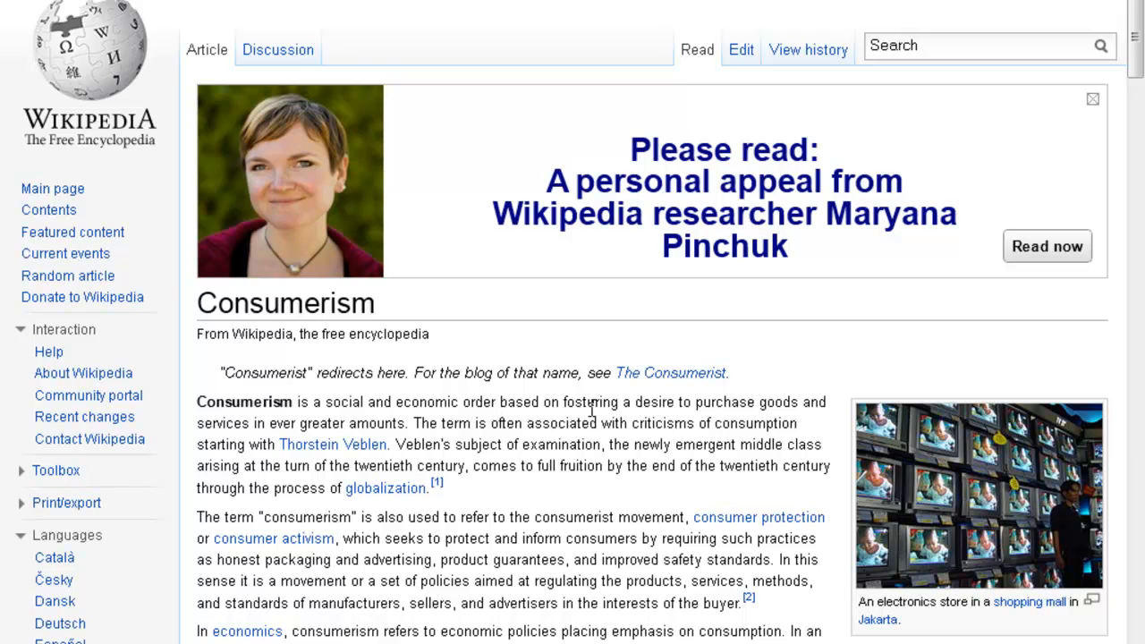
pyautogui.moveTo(801, 429)
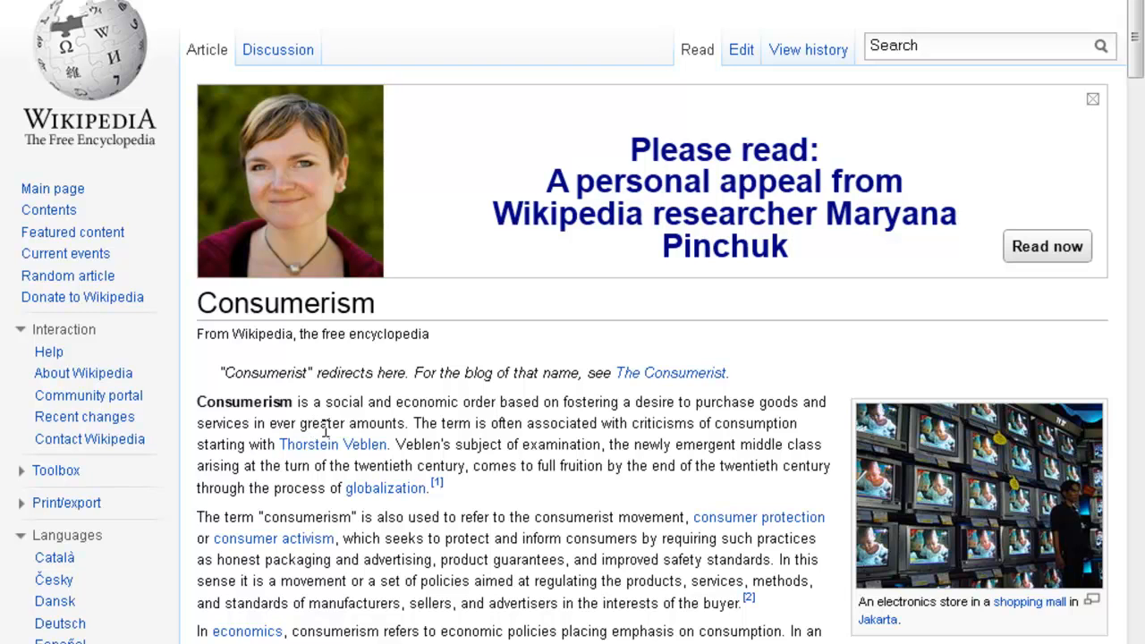
pyautogui.moveTo(626, 559)
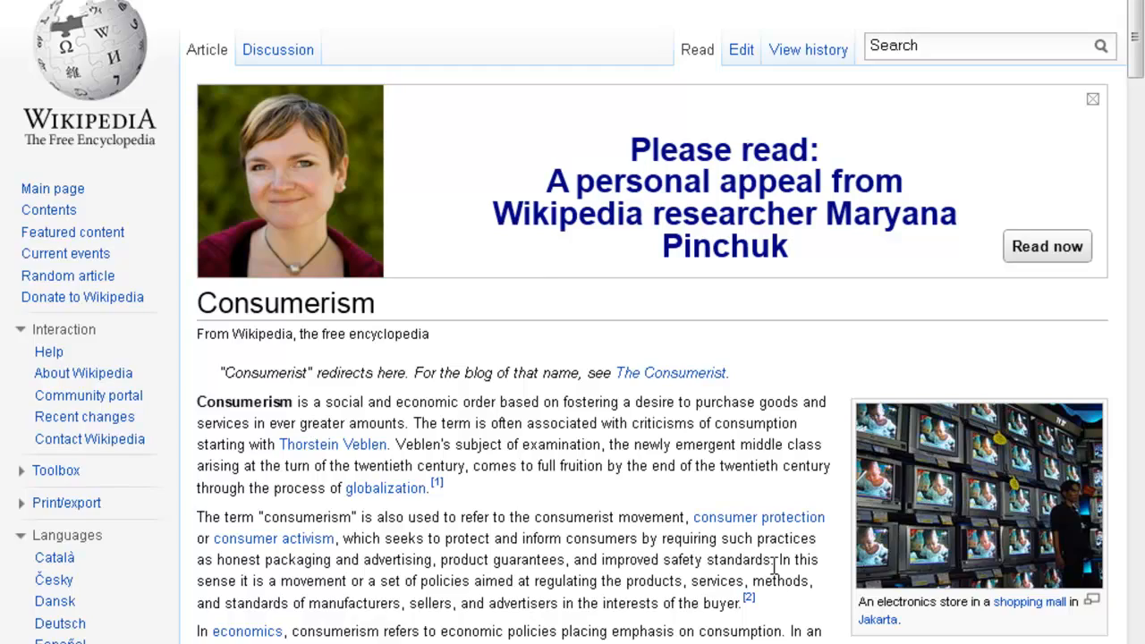
# Skim the Consumerism article's intro paragraphs and return to the top.
pyautogui.scroll(-3)
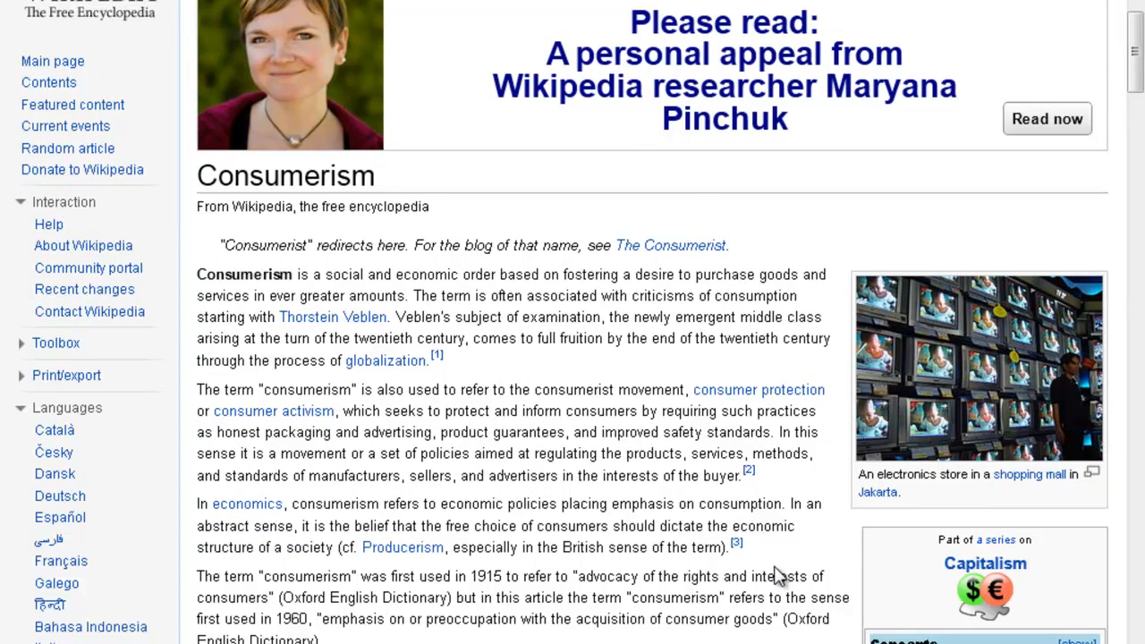
pyautogui.moveTo(634, 546)
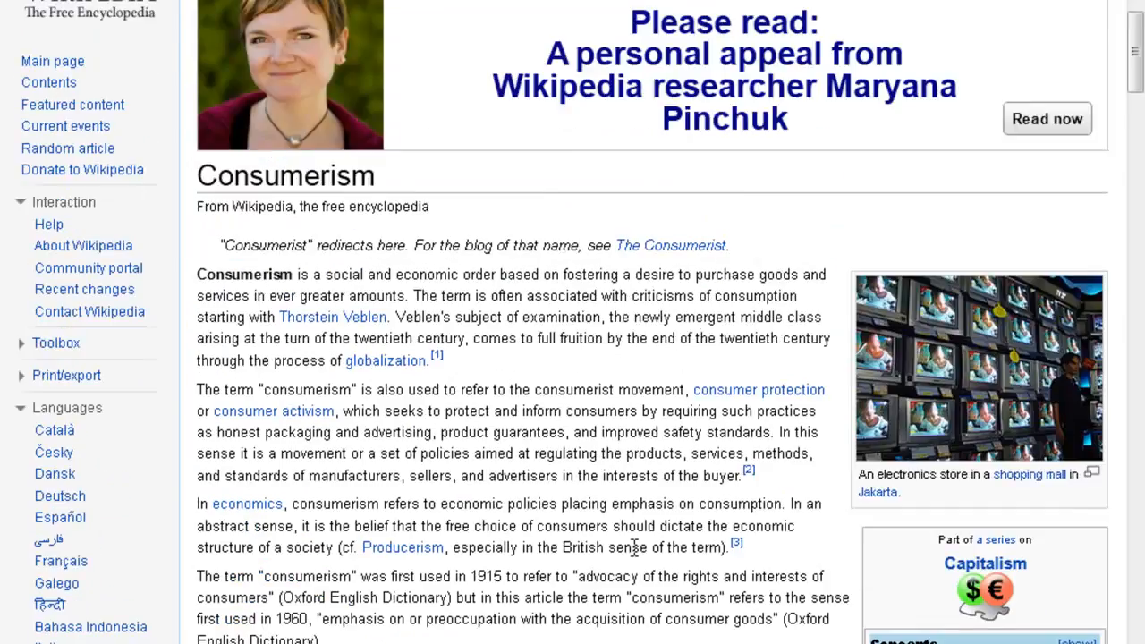
pyautogui.scroll(3)
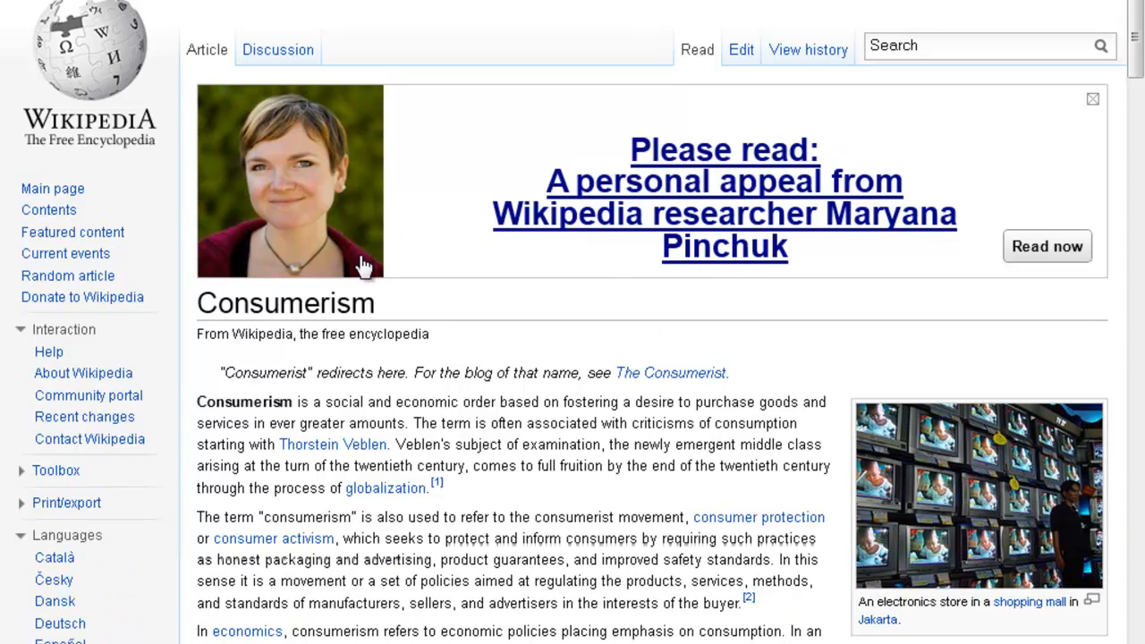
pyautogui.moveTo(365, 267)
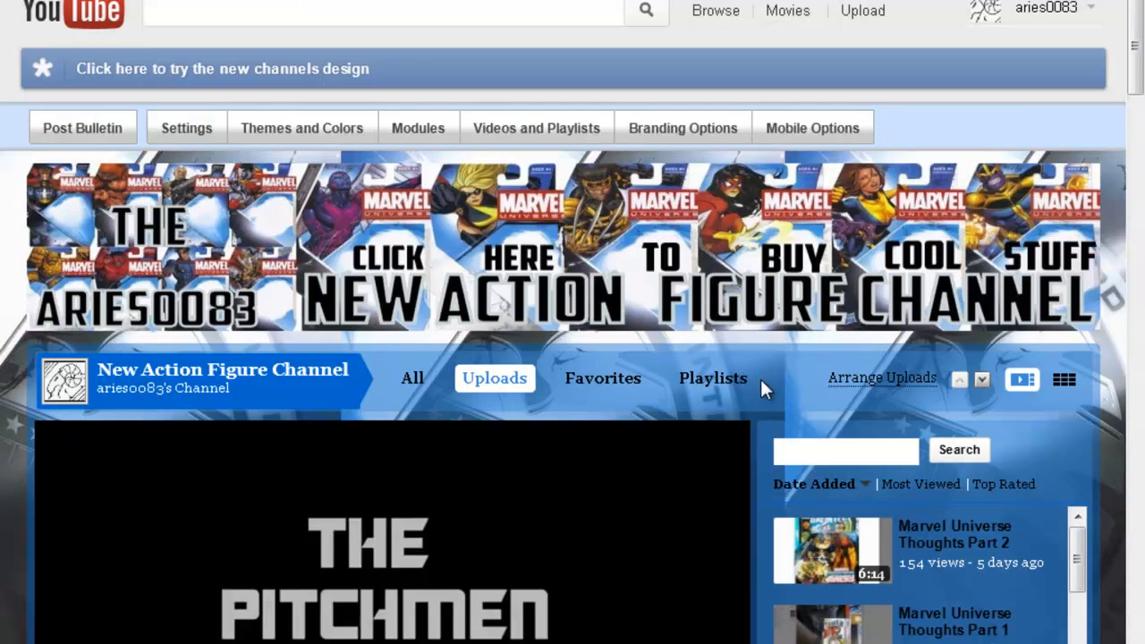
# Scroll the old-design channel page to the Uploads player, back up, and switch to the new channel design.
pyautogui.scroll(-3)
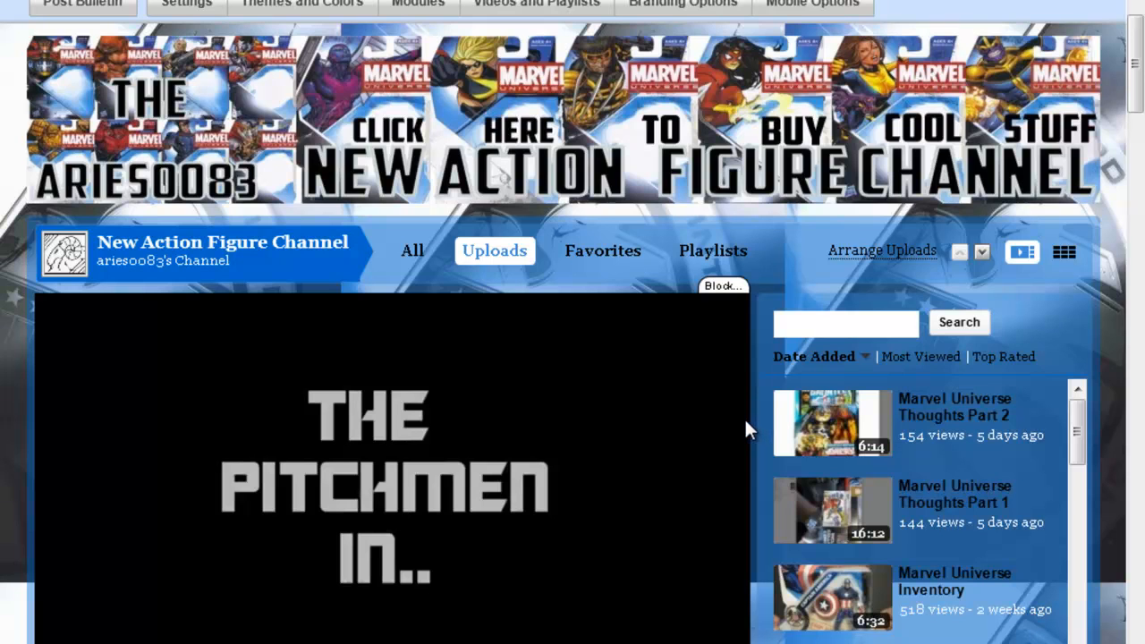
pyautogui.moveTo(604, 474)
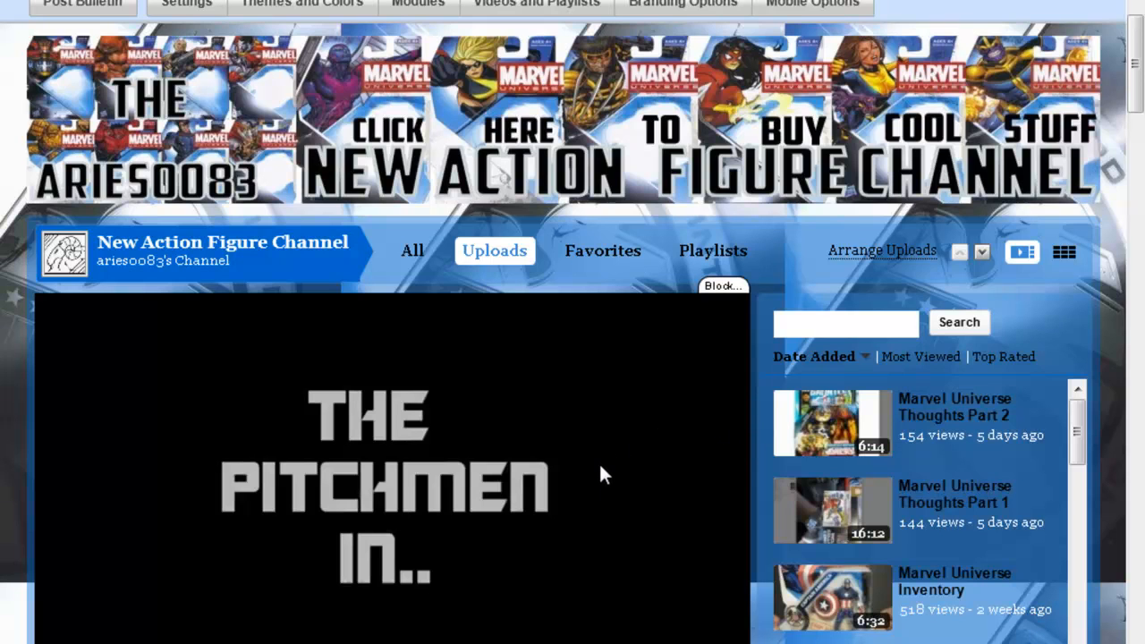
pyautogui.moveTo(818, 311)
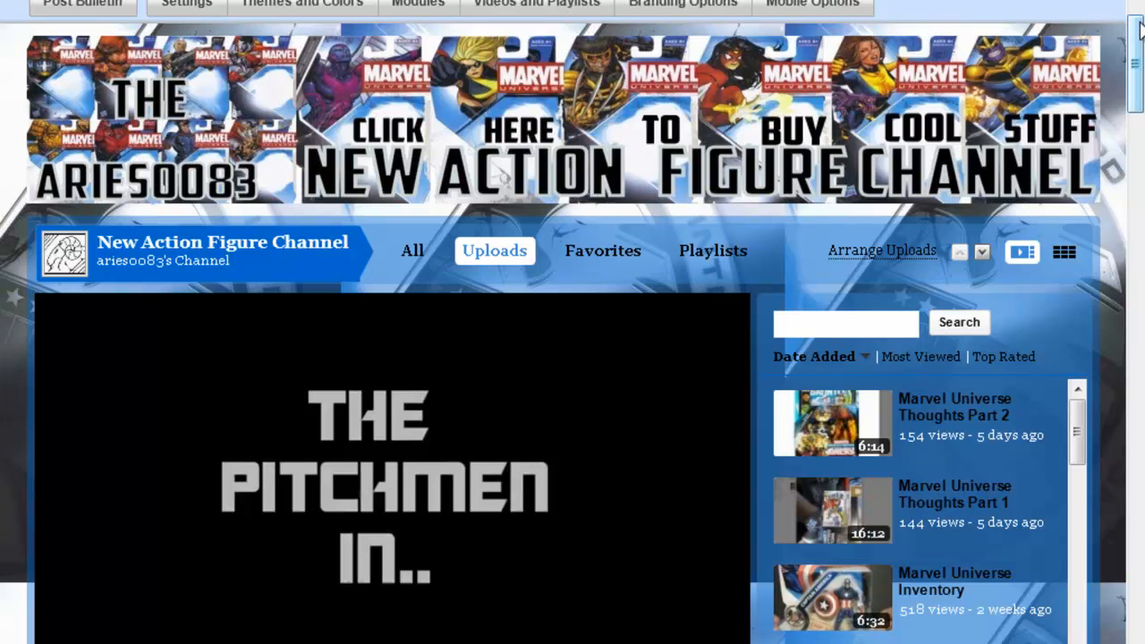
pyautogui.scroll(3)
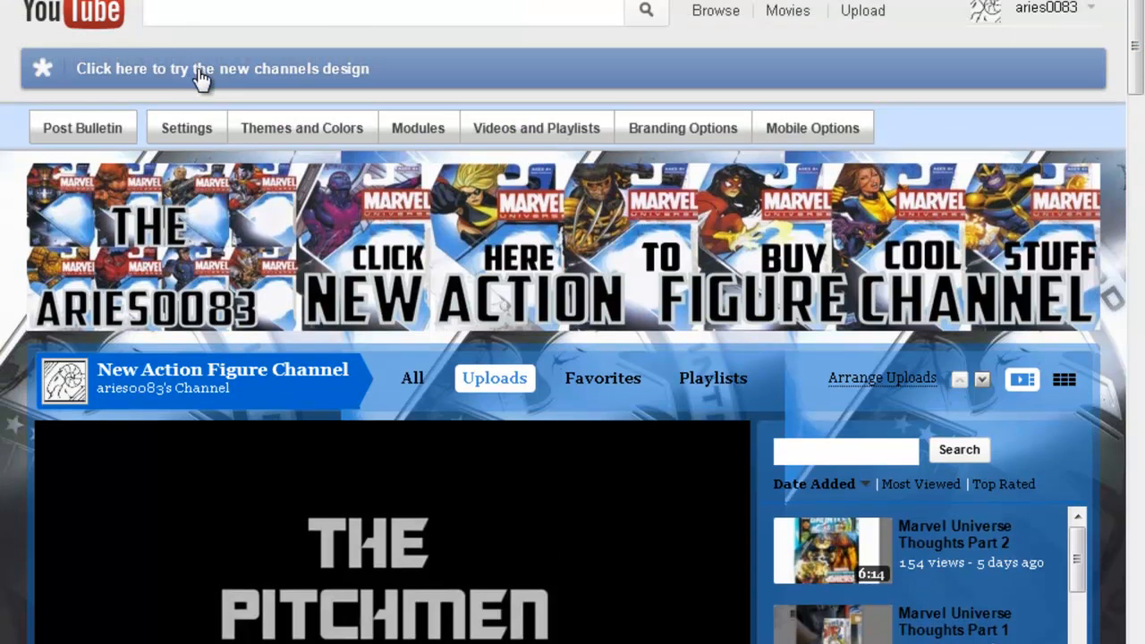
pyautogui.click(222, 68)
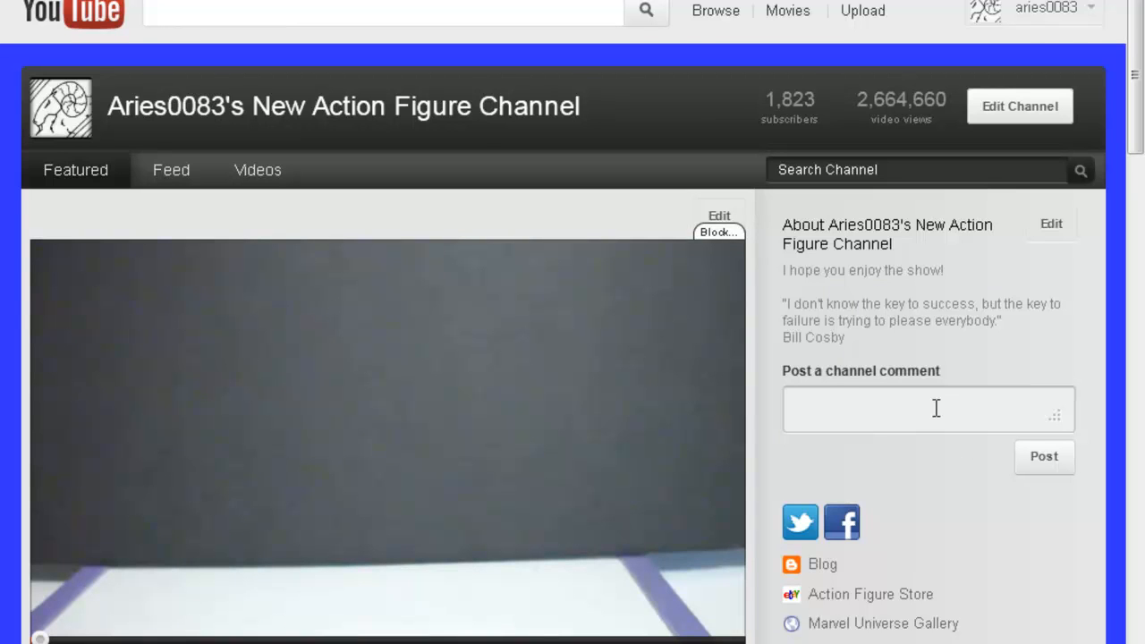
pyautogui.moveTo(899, 550)
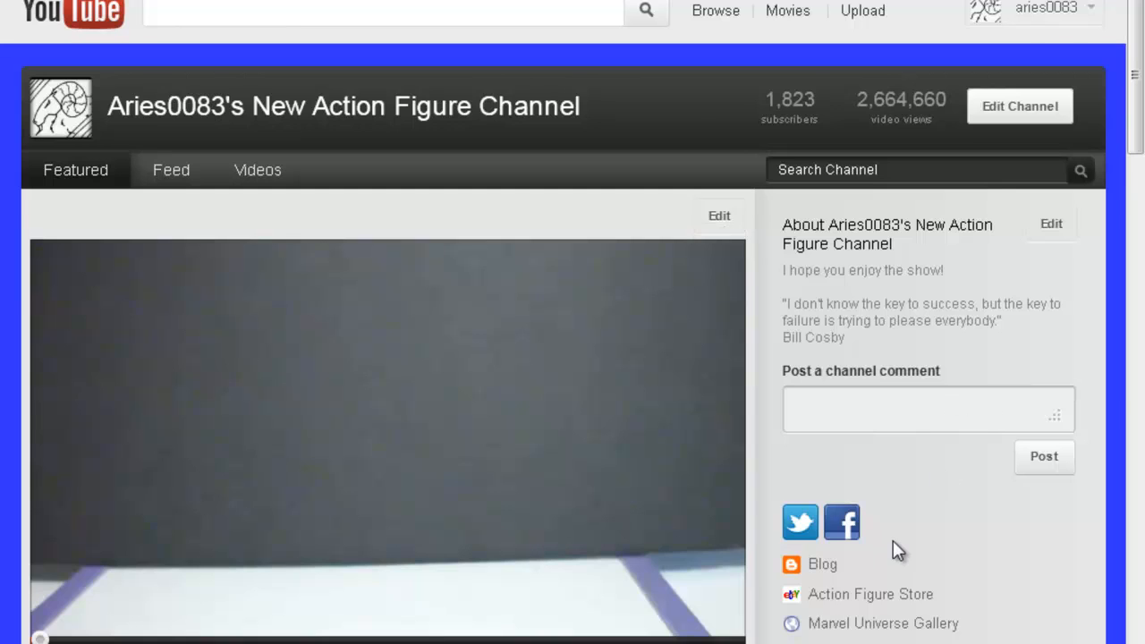
# Browse the new-design channel down to Uploaded videos and Featured Playlists, then back to top.
pyautogui.scroll(-3)
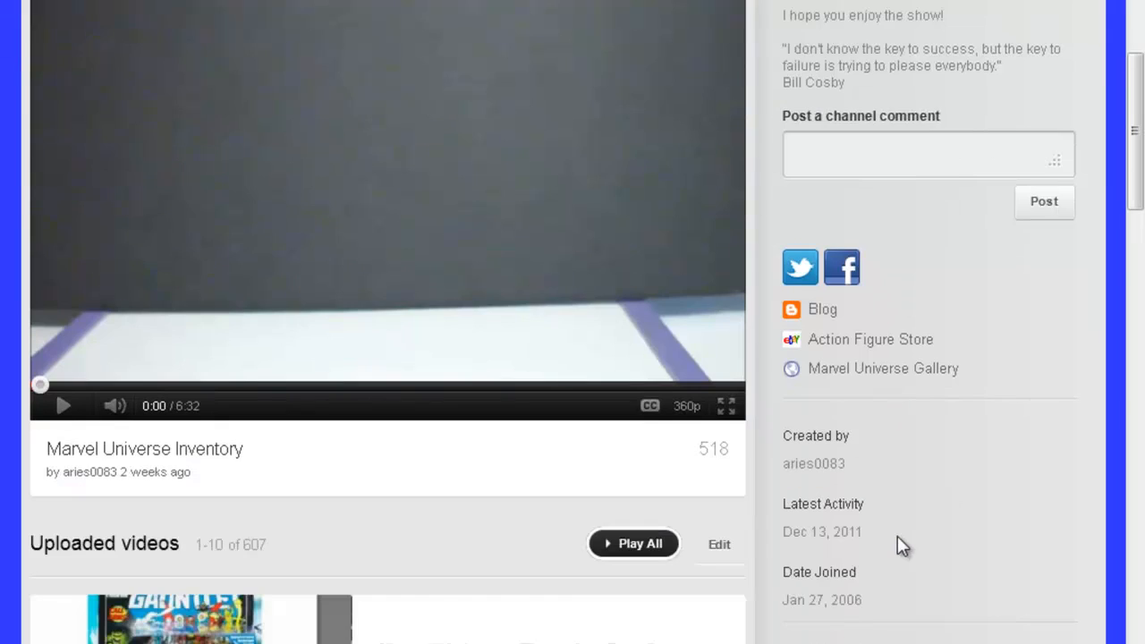
pyautogui.scroll(3)
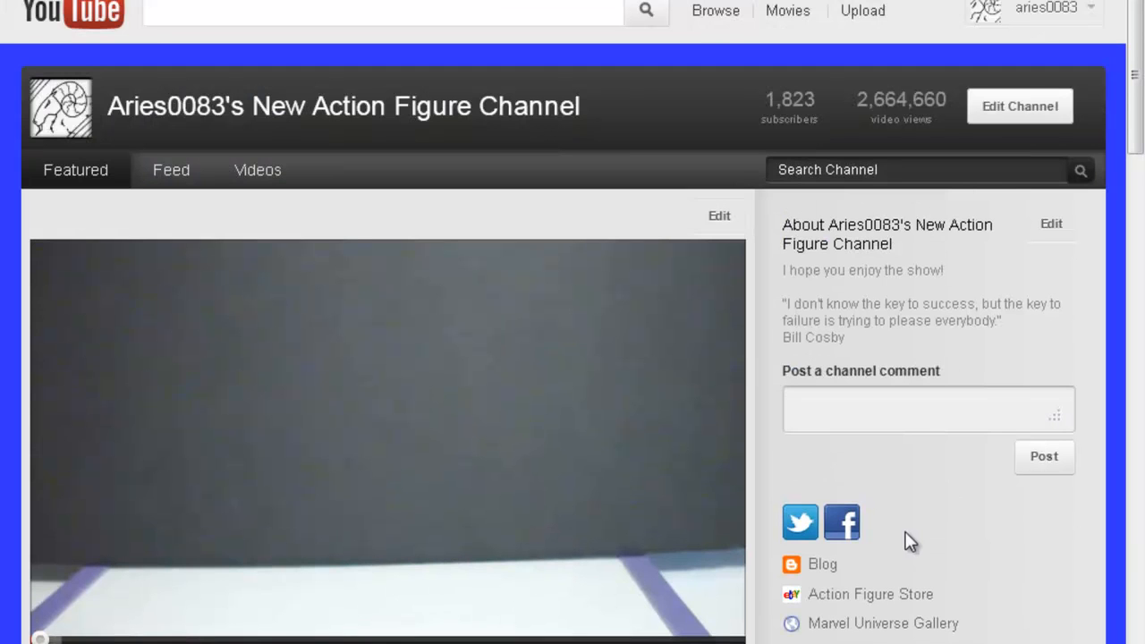
pyautogui.moveTo(694, 499)
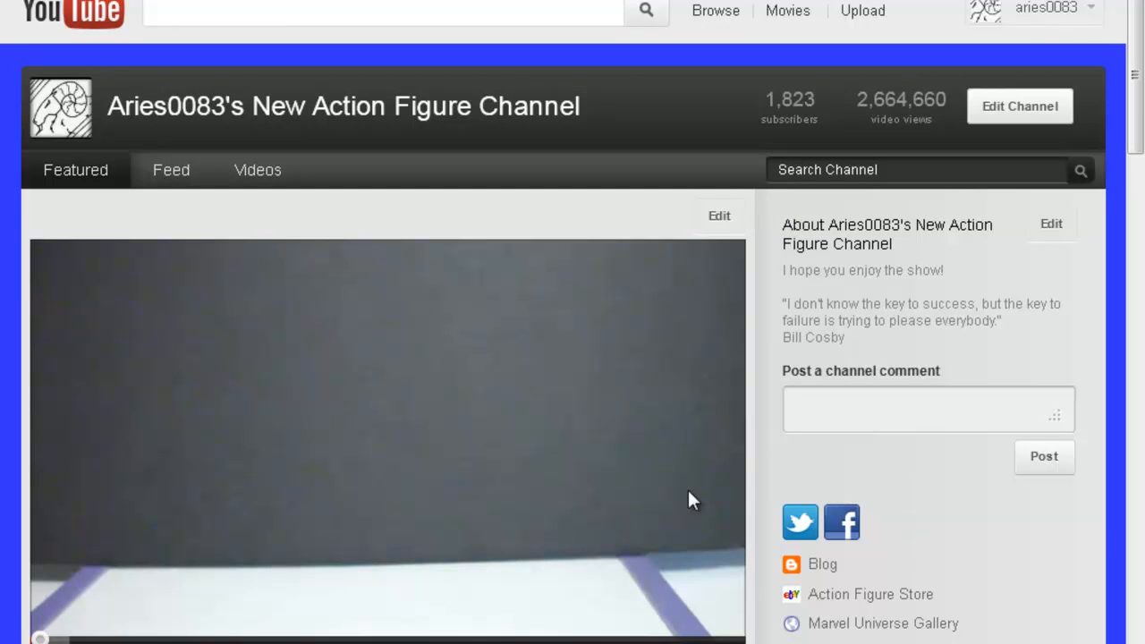
pyautogui.scroll(-3)
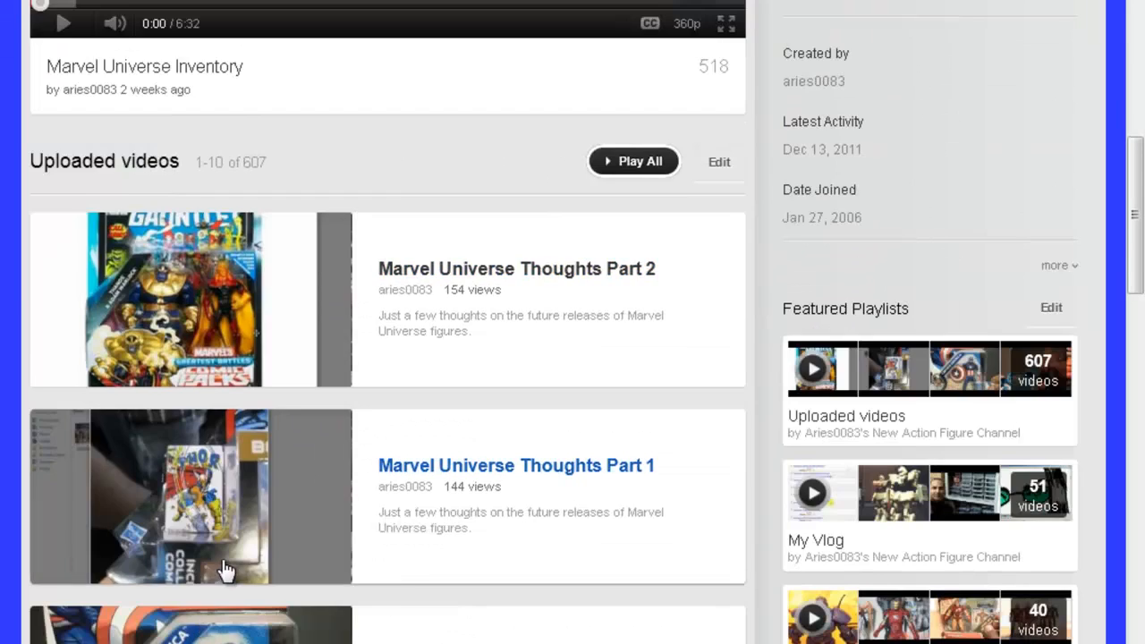
pyautogui.scroll(3)
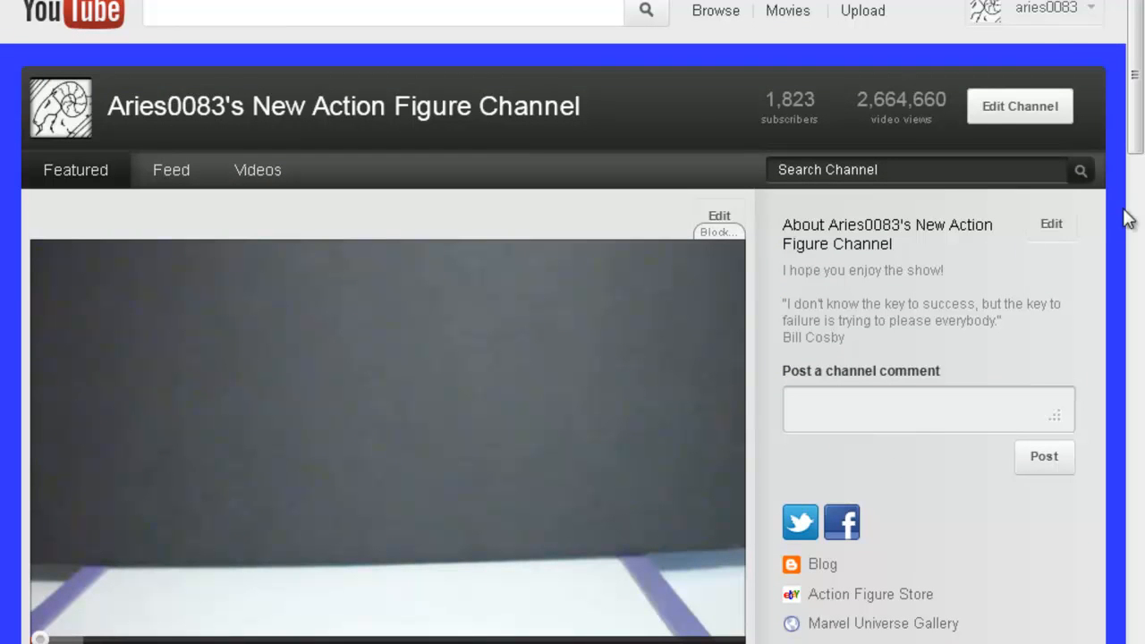
pyautogui.moveTo(693, 166)
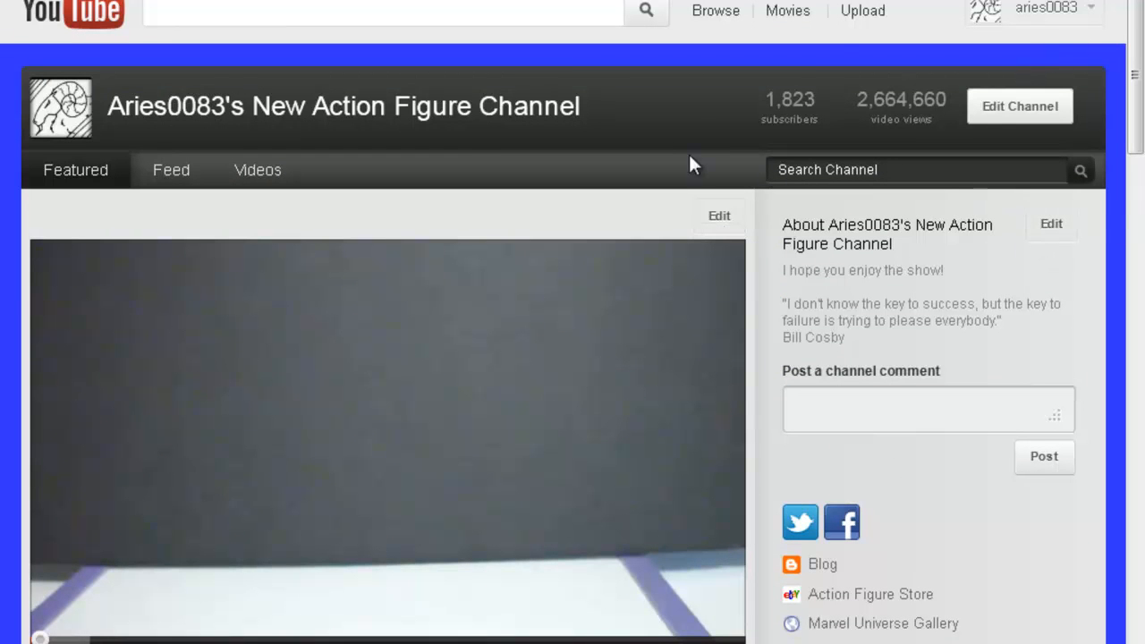
pyautogui.moveTo(849, 59)
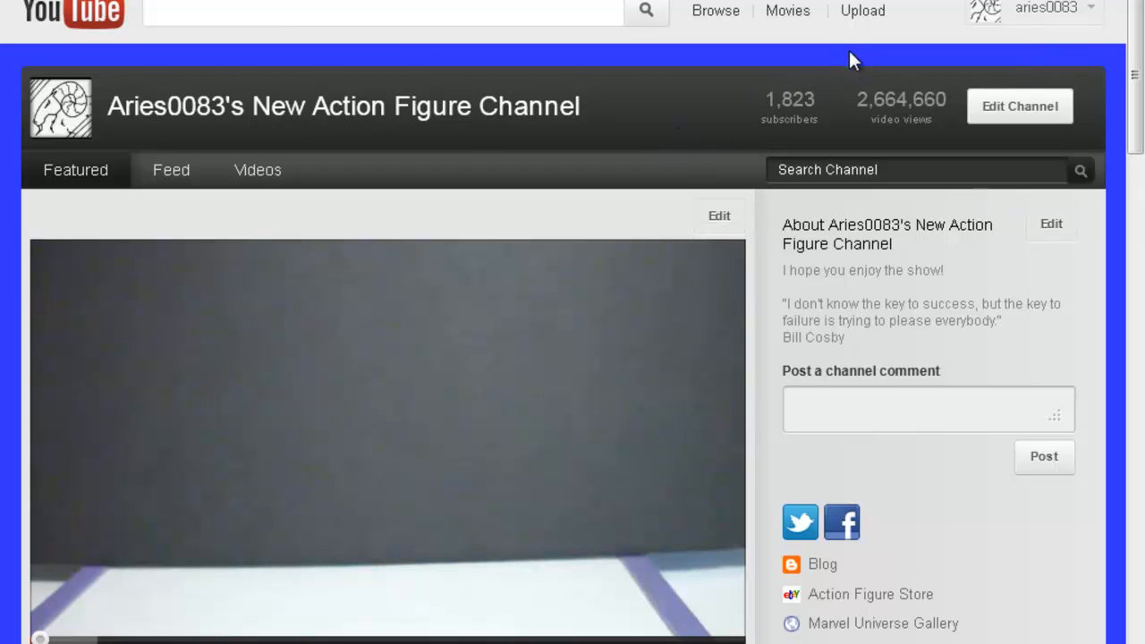